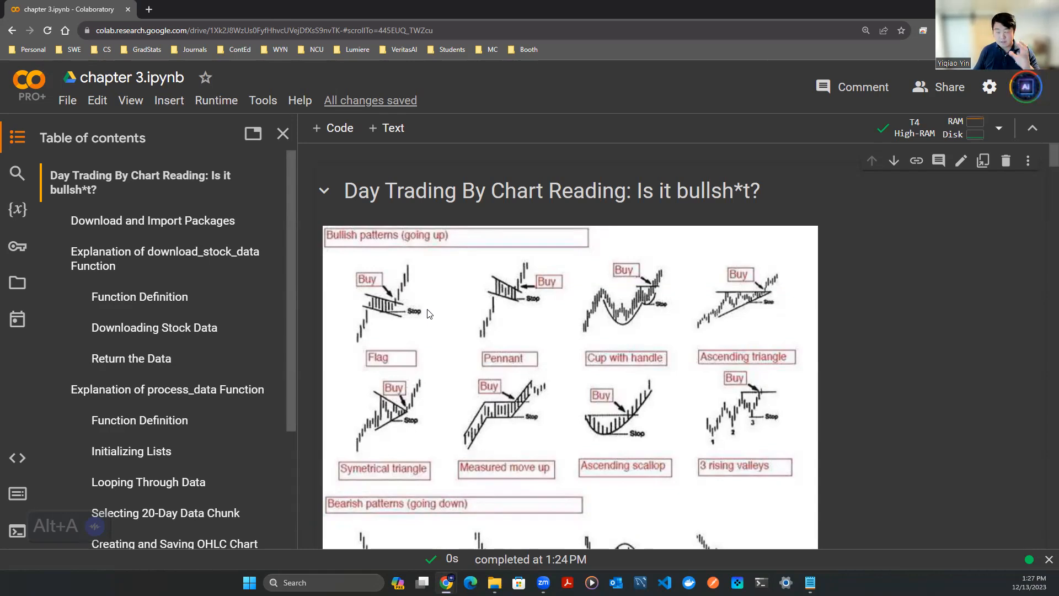
{"action": "mouse_move", "coordinate": [402, 312]}
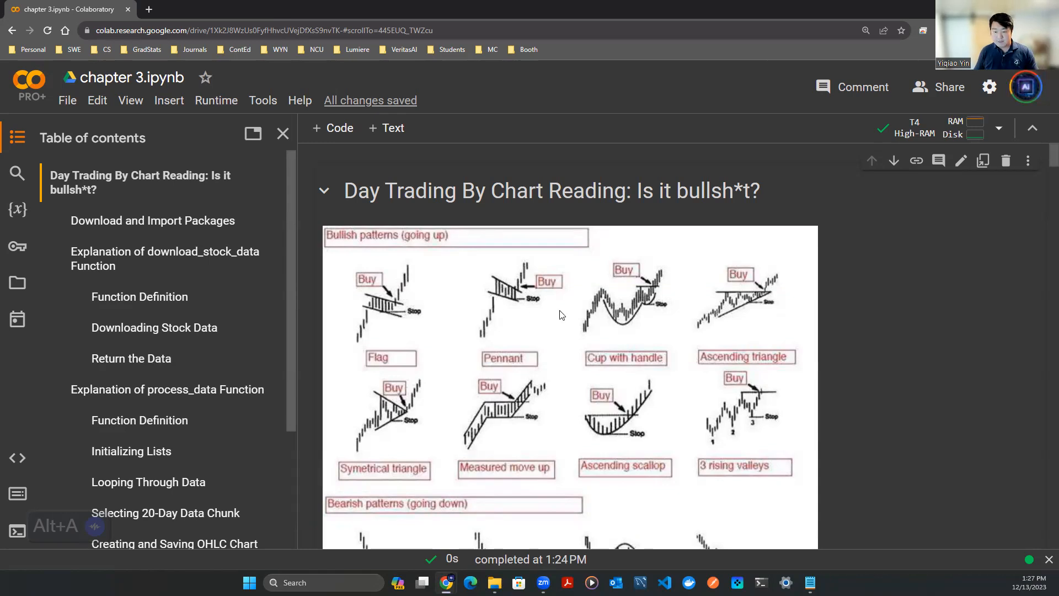
{"action": "mouse_move", "coordinate": [642, 297]}
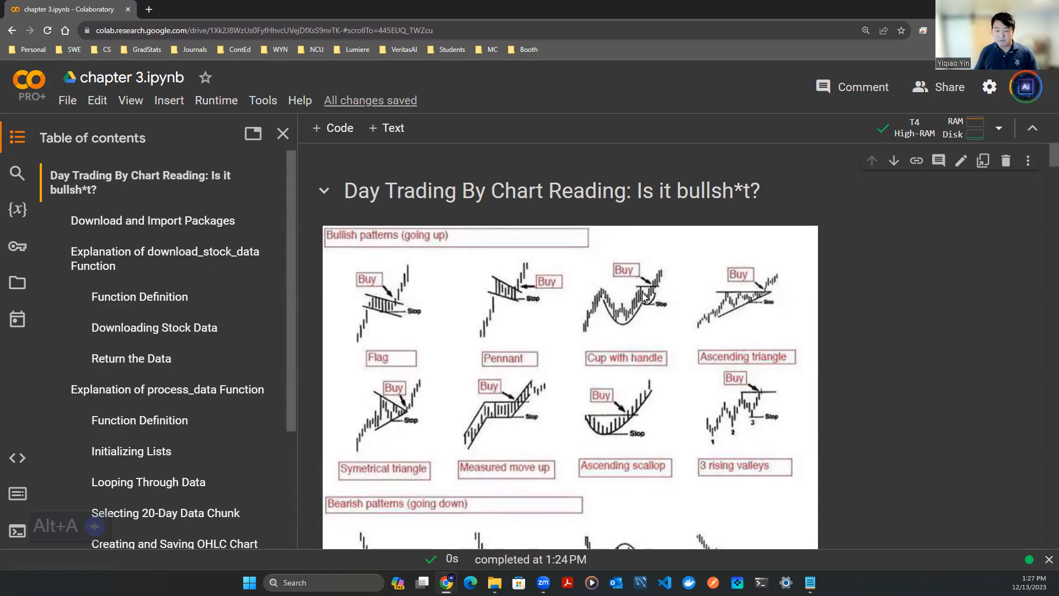
- Scroll past the bullish chart patterns to the bearish patterns and on toward the random walk text
{"action": "scroll", "scroll_direction": "down", "scroll_amount": 3}
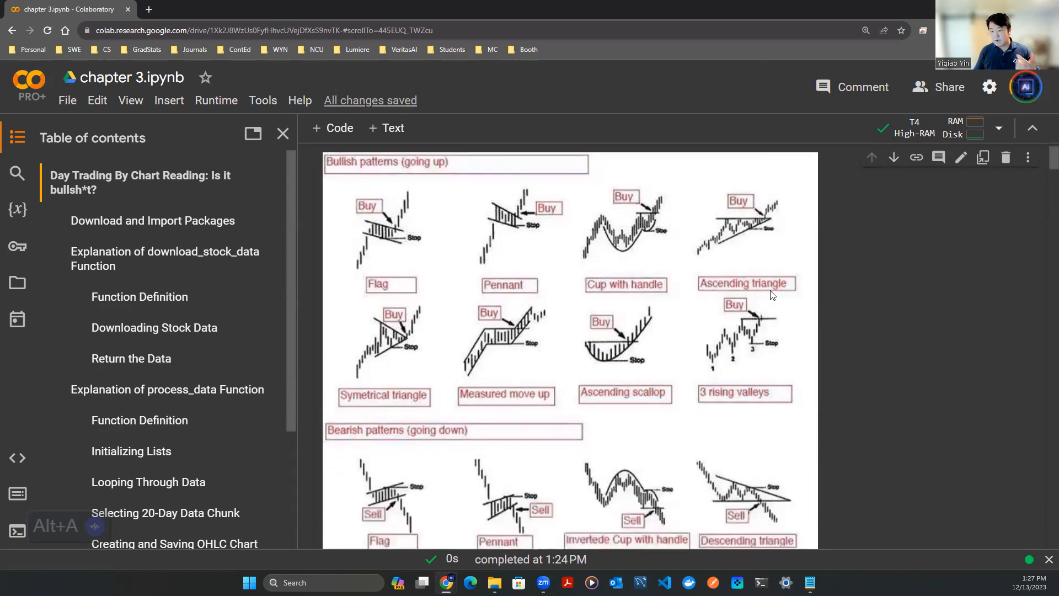
{"action": "scroll", "scroll_direction": "down", "scroll_amount": 3}
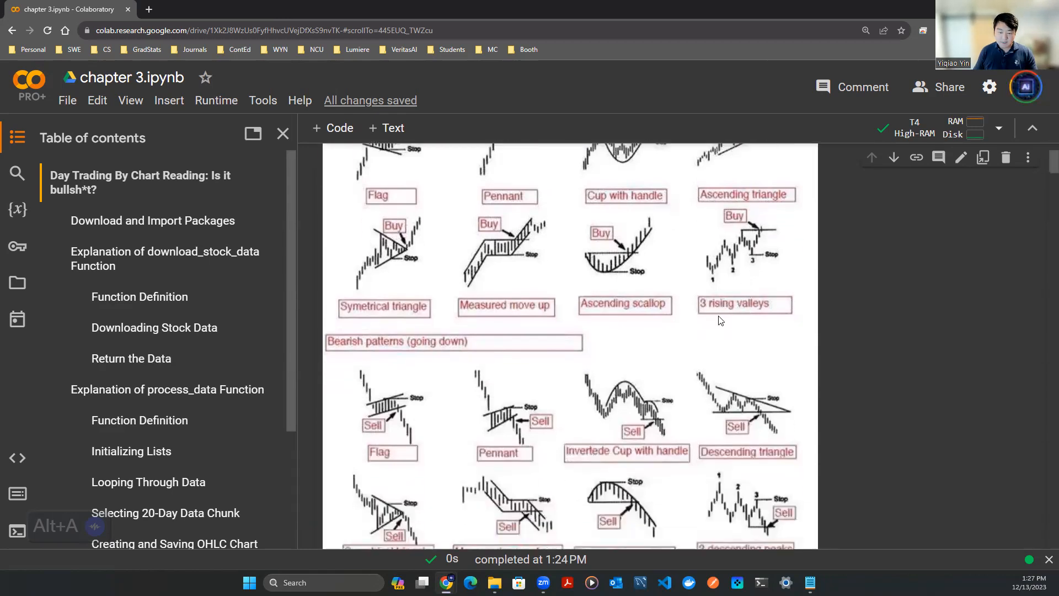
{"action": "scroll", "scroll_direction": "down", "scroll_amount": 3}
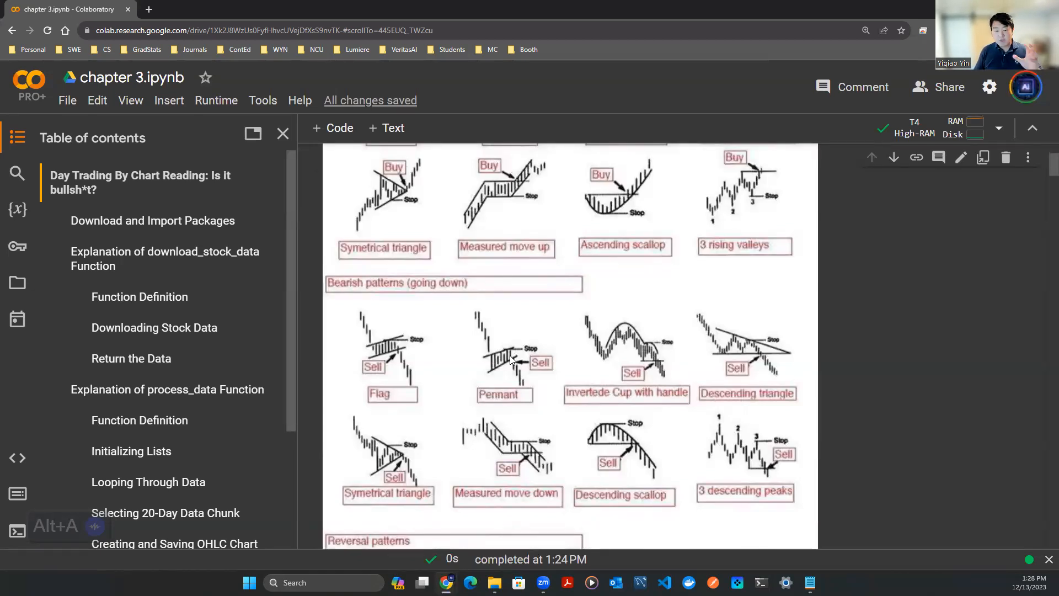
{"action": "scroll", "scroll_direction": "down", "scroll_amount": 3}
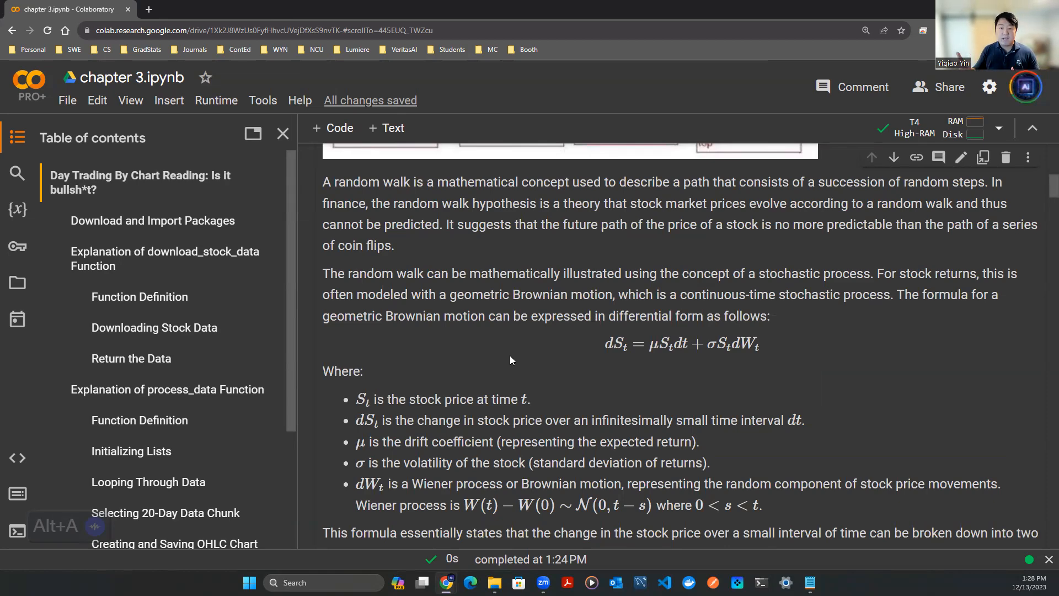
- Highlight part of the random walk text, then scroll to the dS_t geometric Brownian motion formula
{"action": "left_click_drag", "start_coordinate": [390, 398], "coordinate": [531, 400]}
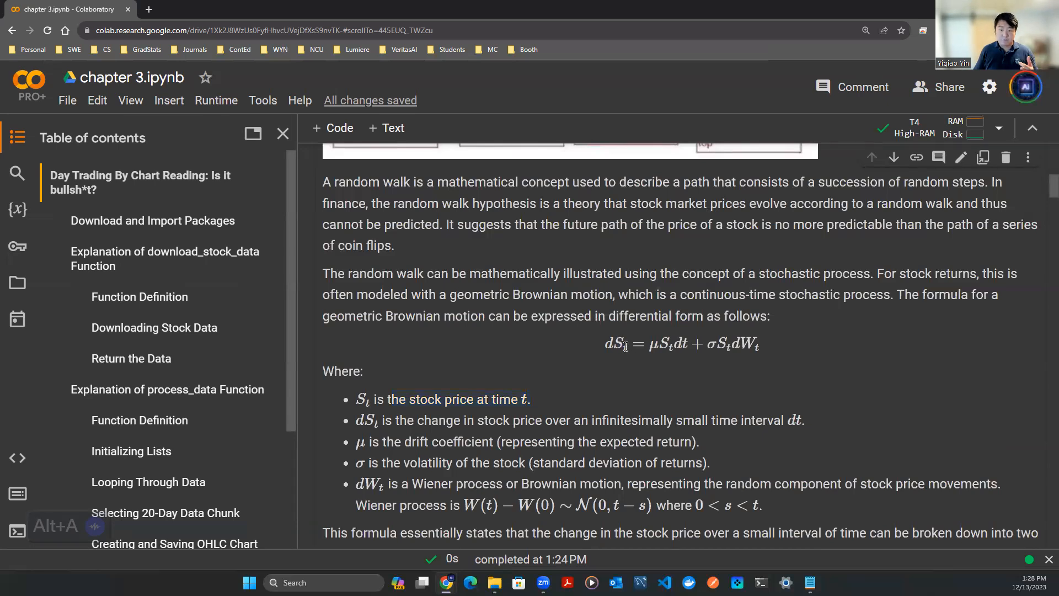
{"action": "mouse_move", "coordinate": [679, 332]}
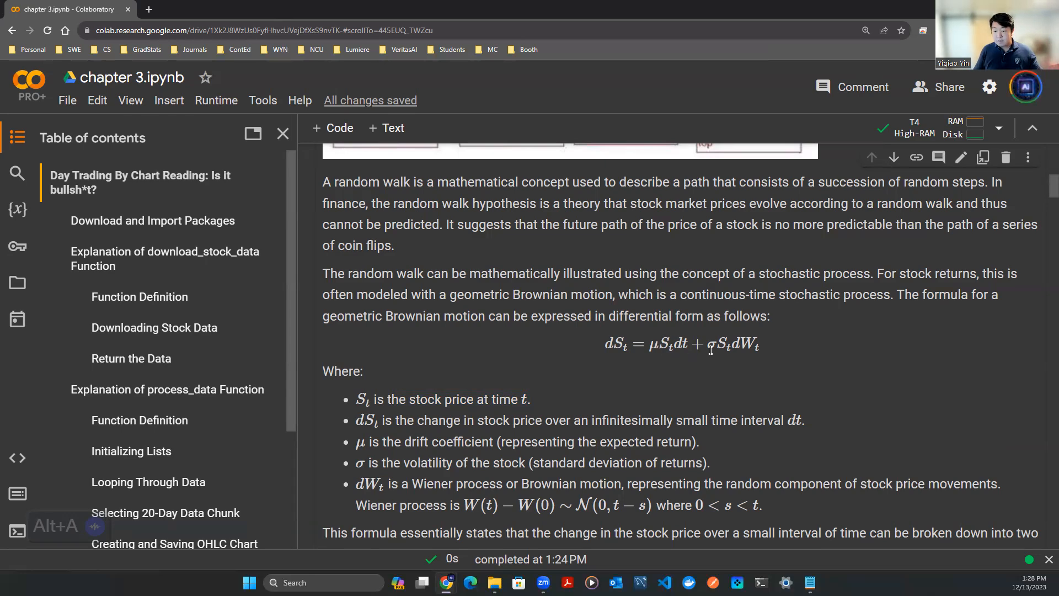
{"action": "mouse_move", "coordinate": [763, 353]}
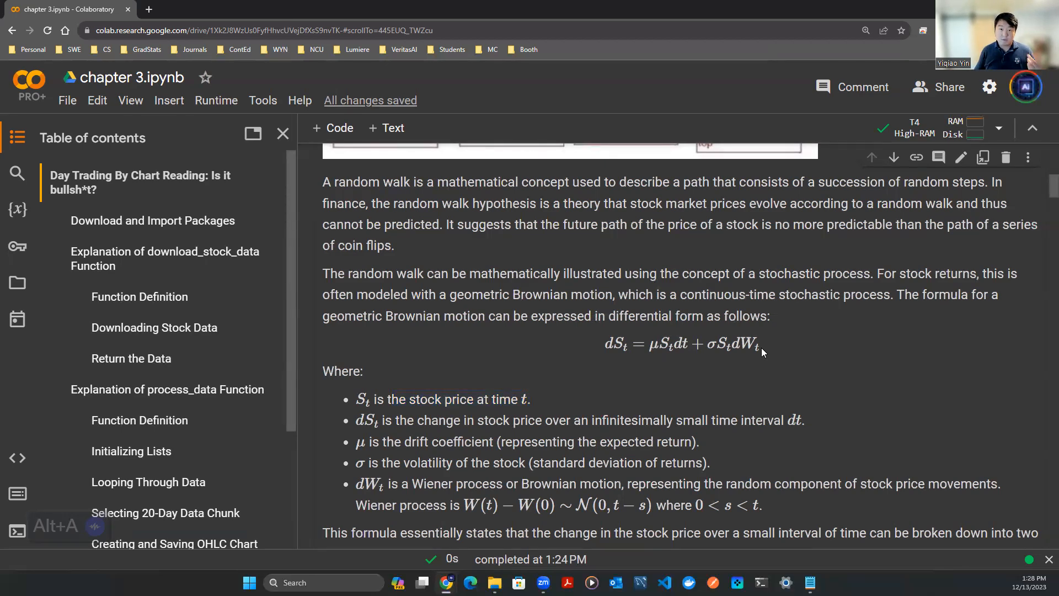
{"action": "scroll", "scroll_direction": "down", "scroll_amount": 3}
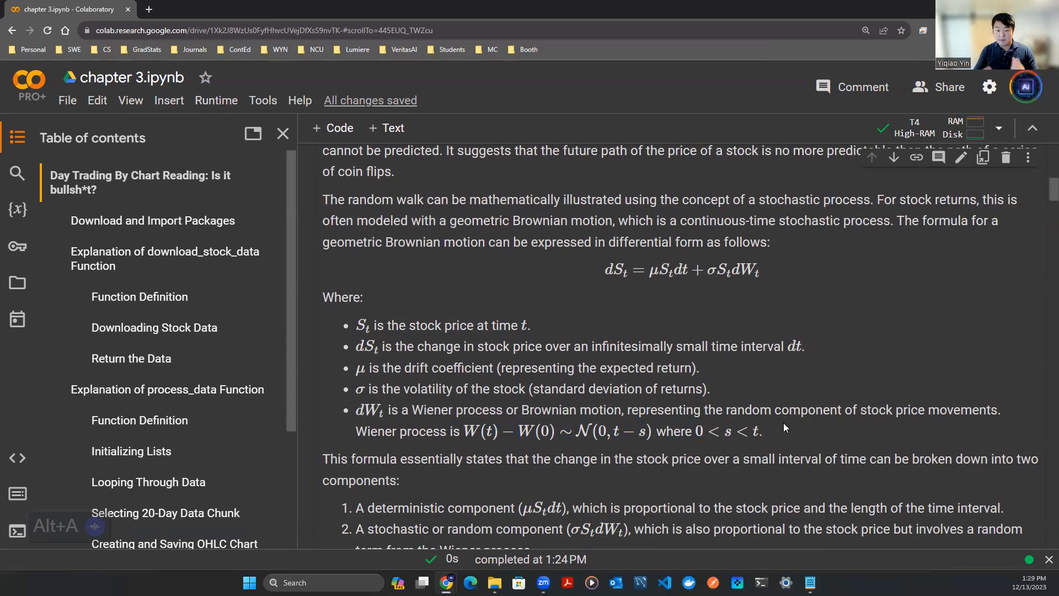
{"action": "double_click", "coordinate": [470, 432]}
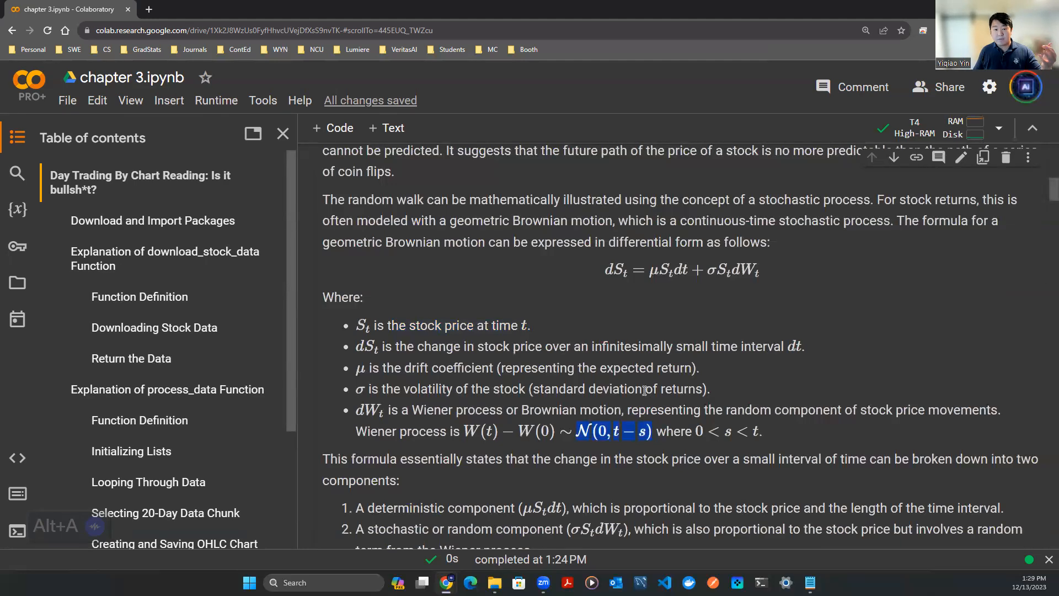
- Scroll past the discrete-time formula and package imports to download_stock_data's Return the Data text
{"action": "scroll", "scroll_direction": "down", "scroll_amount": 3}
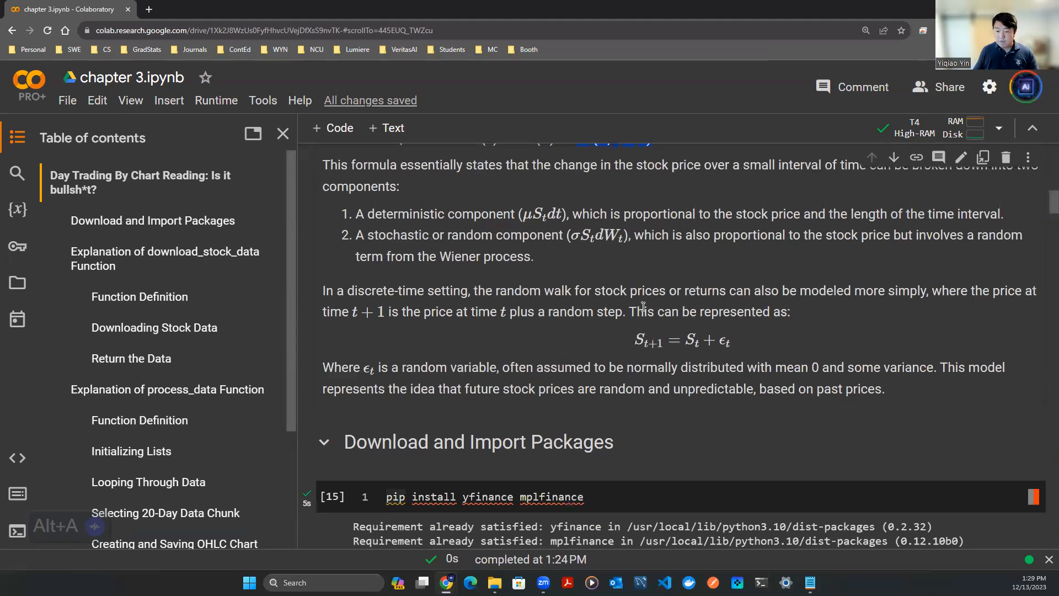
{"action": "mouse_move", "coordinate": [785, 346]}
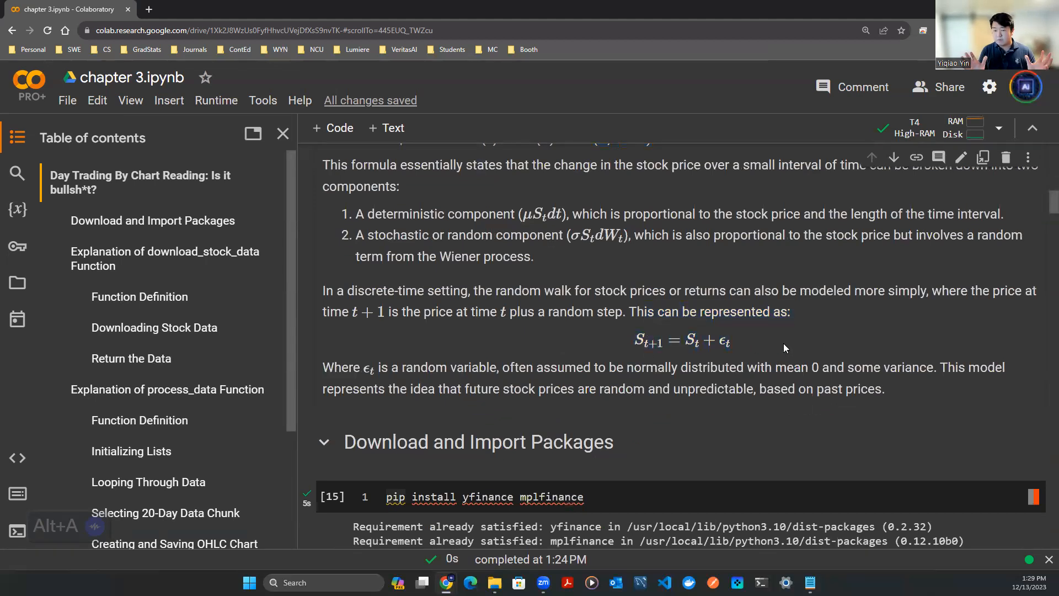
{"action": "mouse_move", "coordinate": [624, 342]}
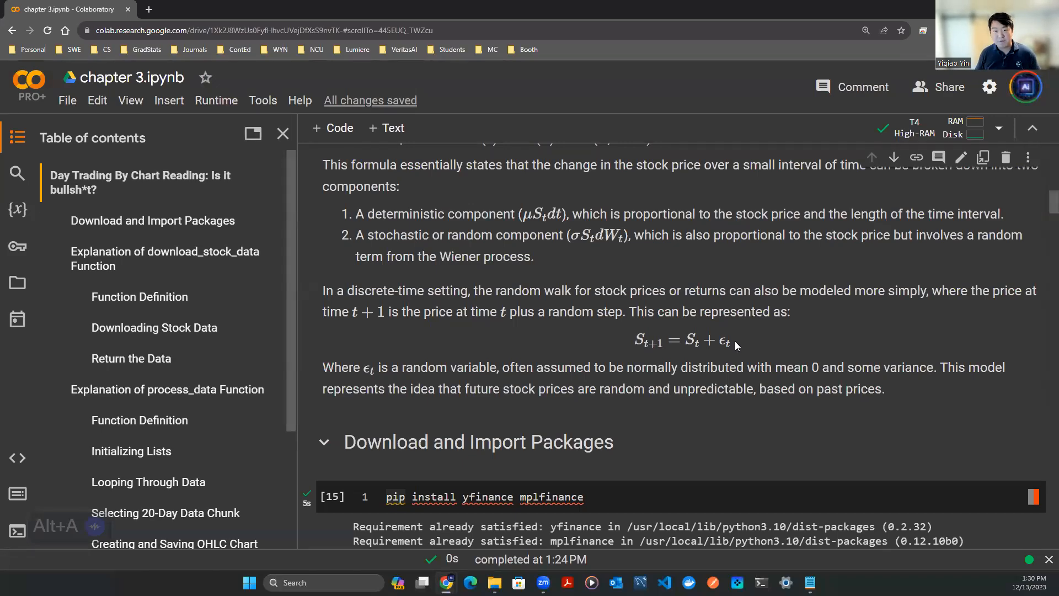
{"action": "scroll", "scroll_direction": "down", "scroll_amount": 3}
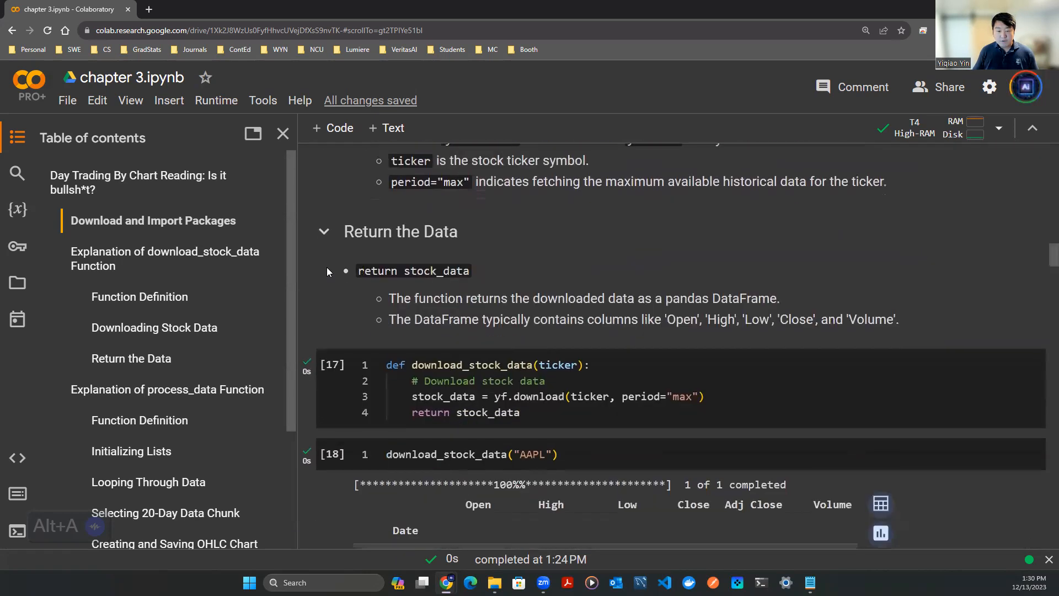
- Mark the AAPL ticker in the download_stock_data call, then scroll to the process_data code
{"action": "scroll", "scroll_direction": "down", "scroll_amount": 3}
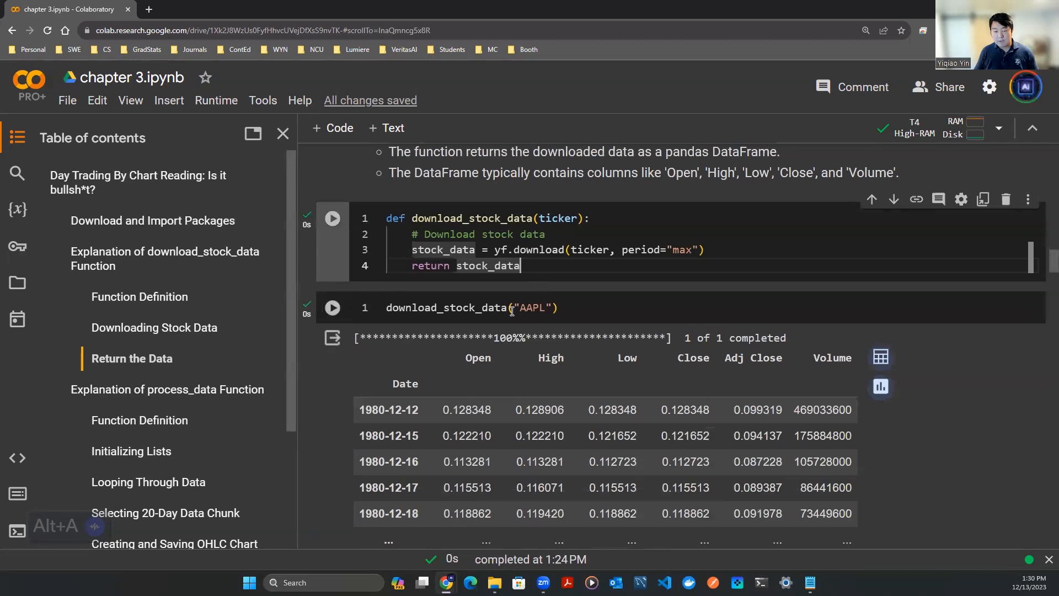
{"action": "double_click", "coordinate": [534, 308]}
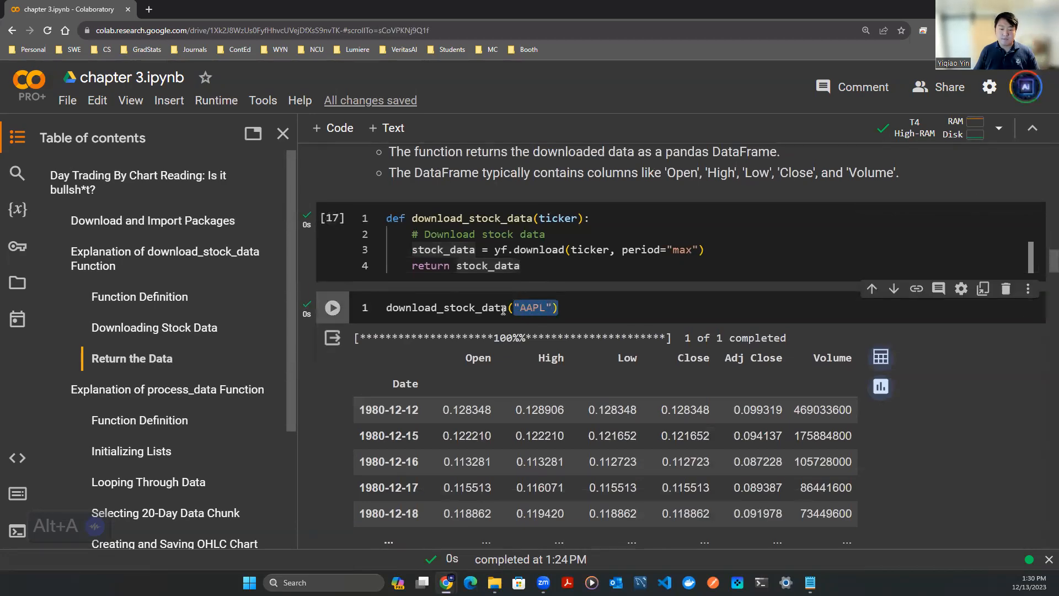
{"action": "scroll", "scroll_direction": "down", "scroll_amount": 3}
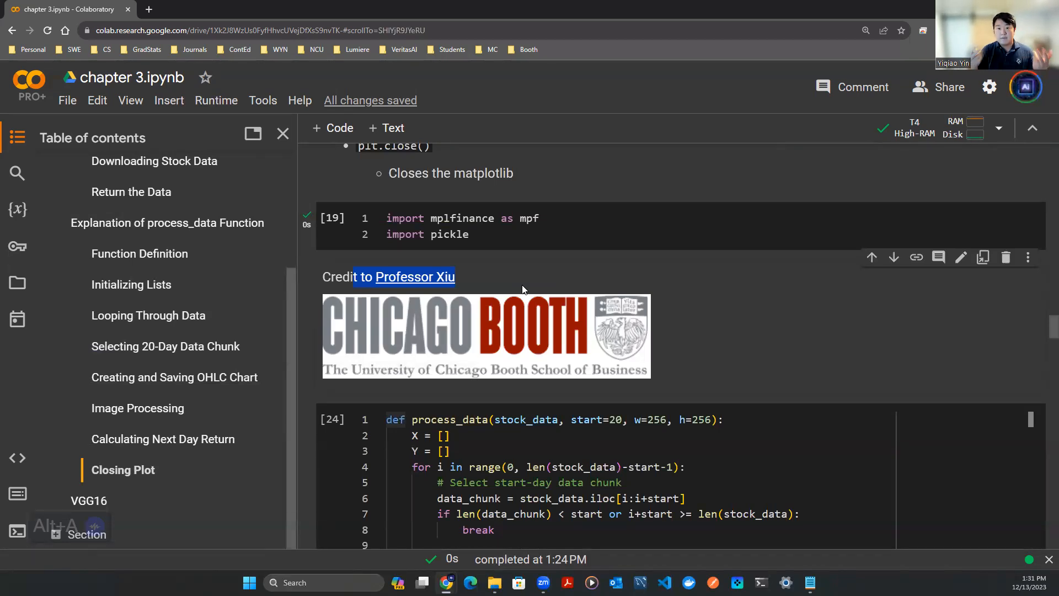
{"action": "scroll", "scroll_direction": "down", "scroll_amount": 3}
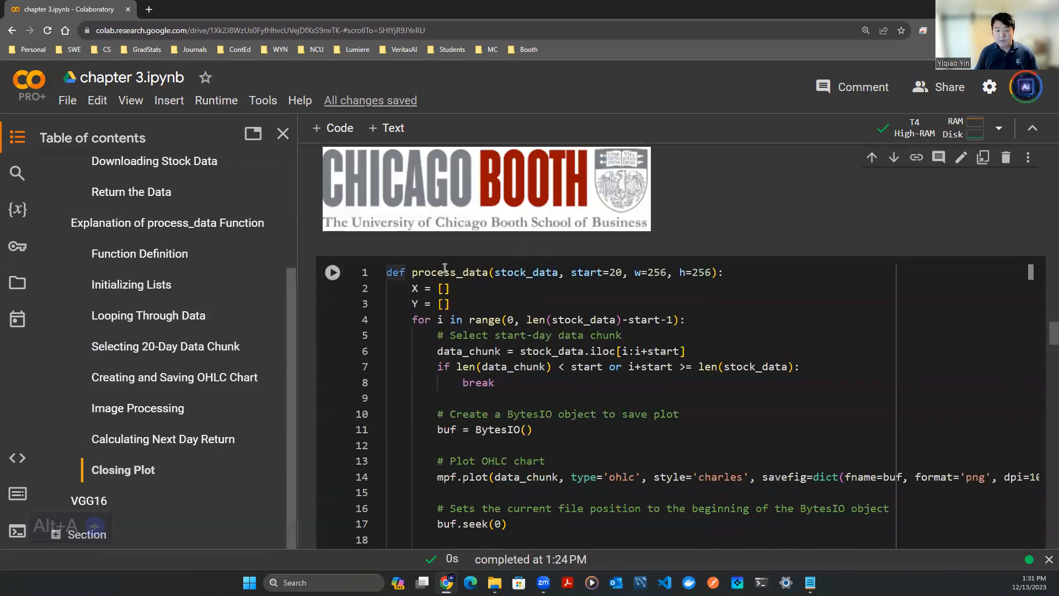
{"action": "double_click", "coordinate": [515, 272]}
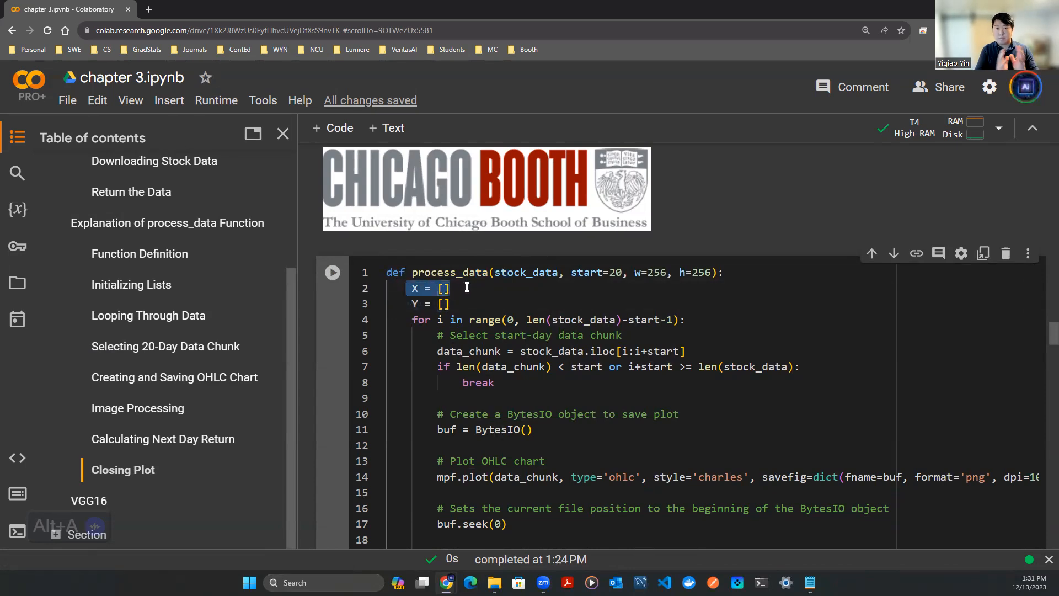
{"action": "scroll", "scroll_direction": "down", "scroll_amount": 3}
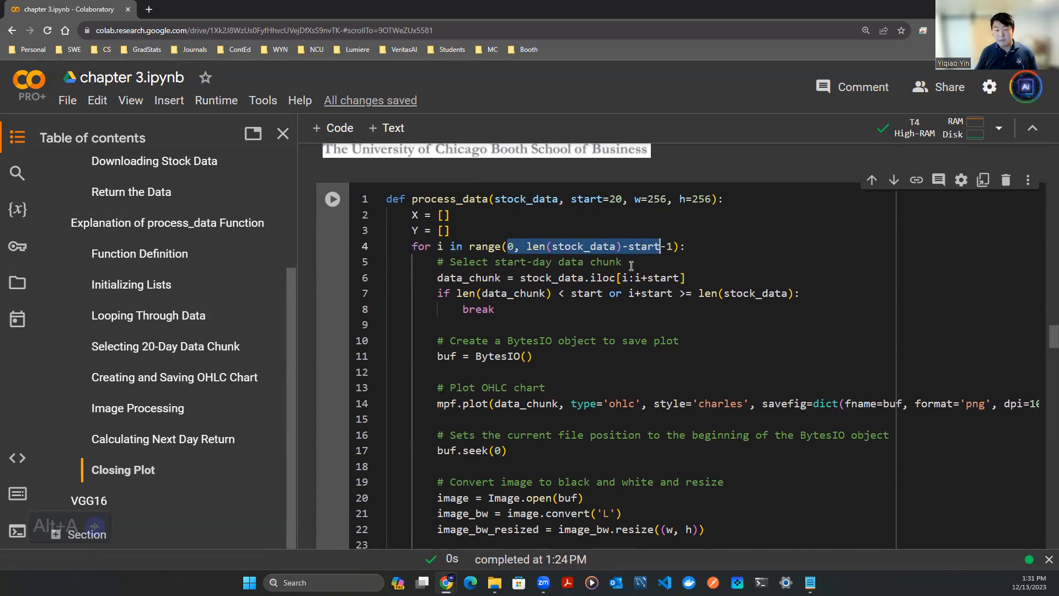
{"action": "mouse_move", "coordinate": [546, 307]}
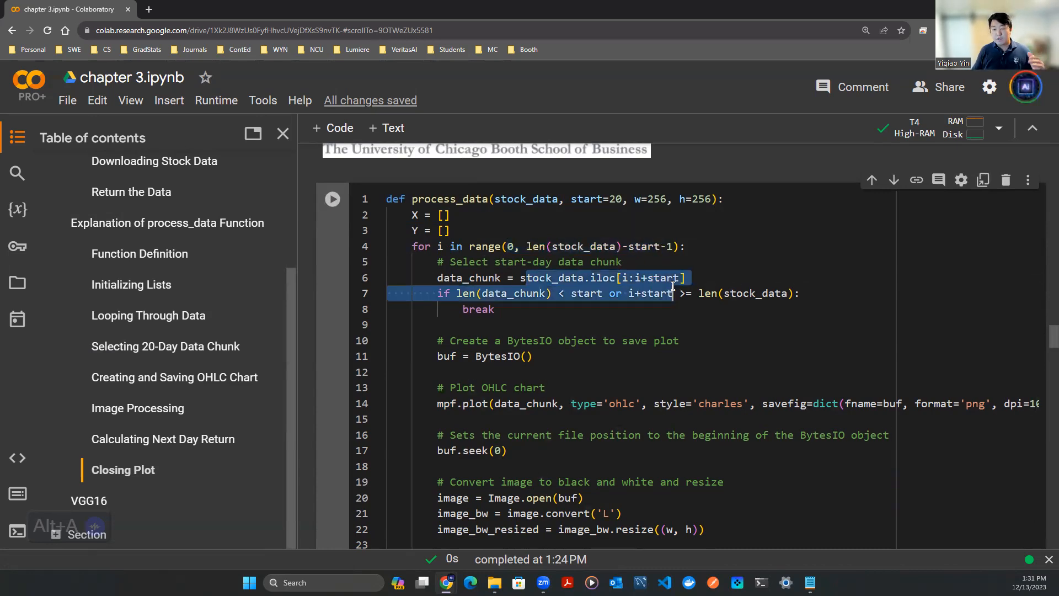
{"action": "mouse_move", "coordinate": [668, 278]}
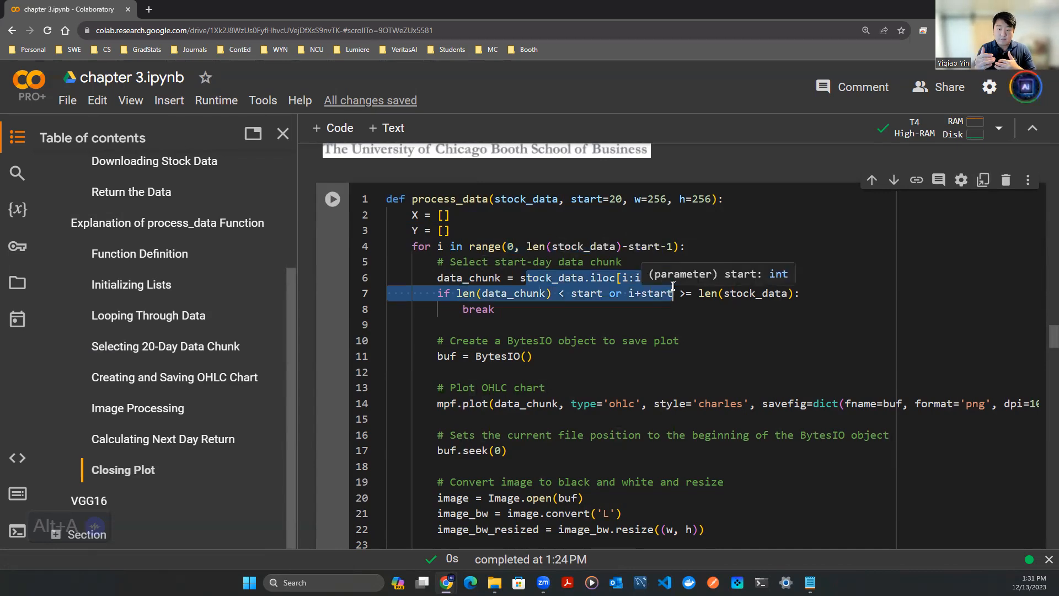
{"action": "left_click", "coordinate": [611, 199]}
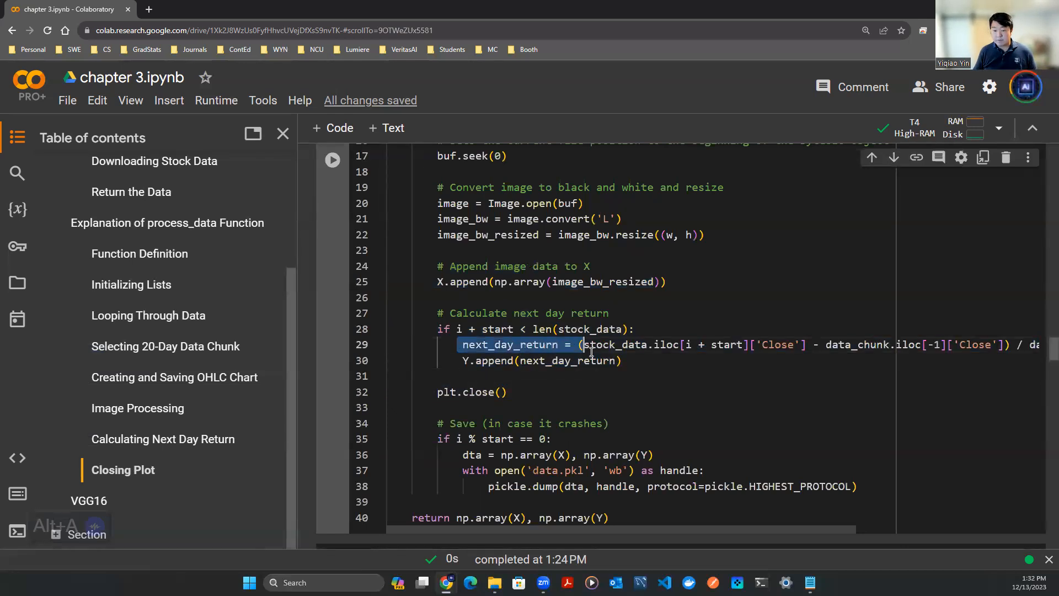
- Mark the returned X and Y arrays in process_data, then scroll to the %%time AAPL cell output
{"action": "left_click", "coordinate": [648, 376]}
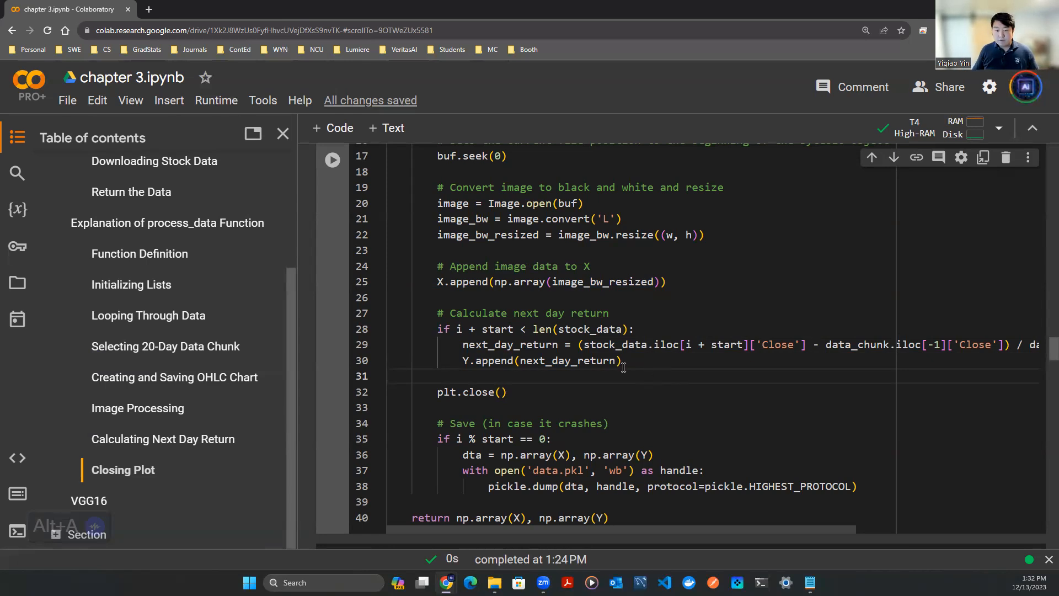
{"action": "scroll", "scroll_direction": "down", "scroll_amount": 3}
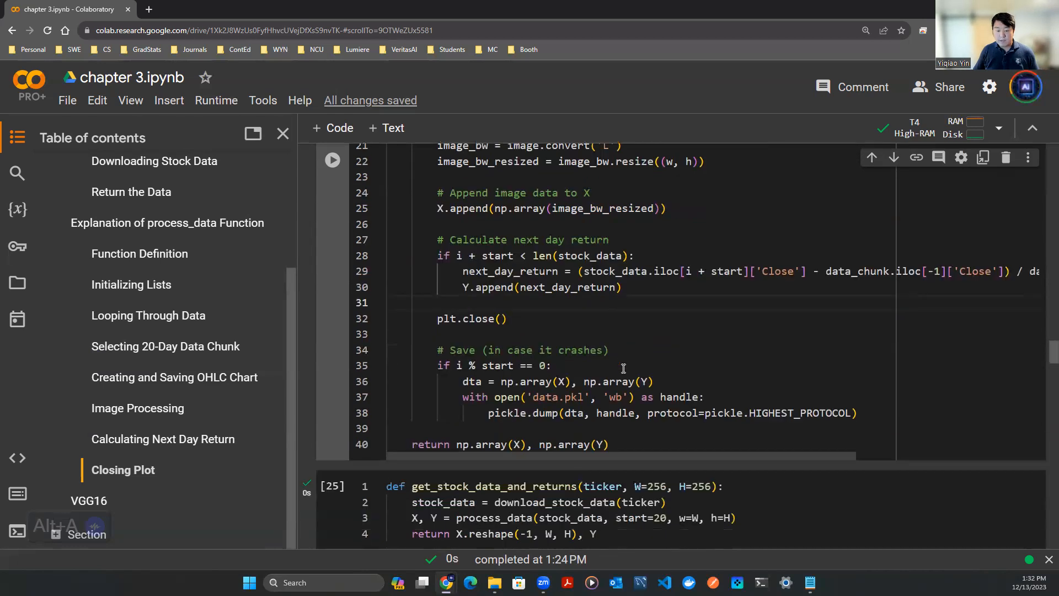
{"action": "left_click_drag", "start_coordinate": [437, 350], "coordinate": [856, 413]}
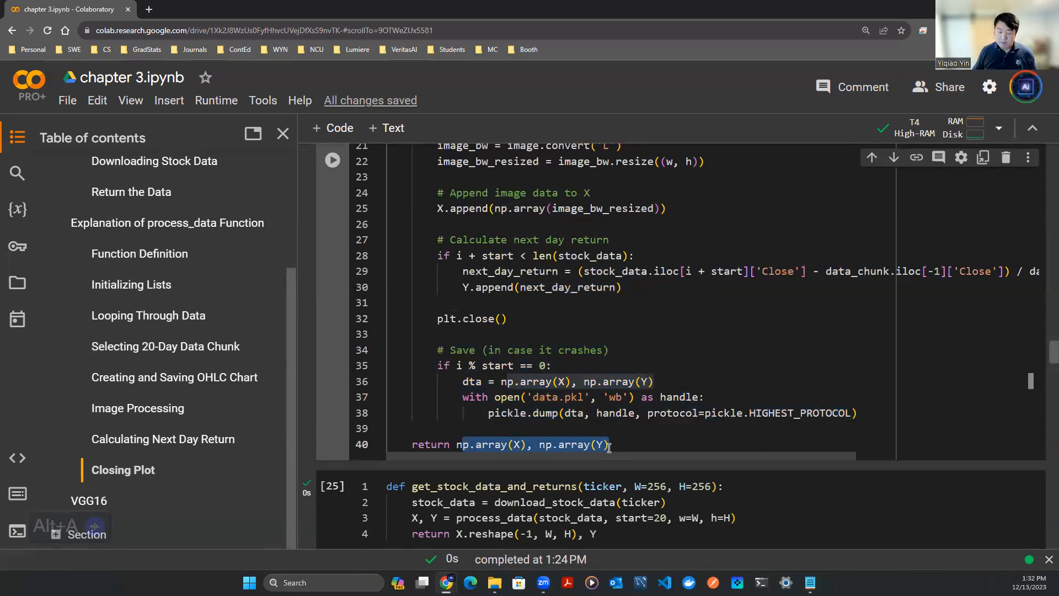
{"action": "scroll", "scroll_direction": "down", "scroll_amount": 3}
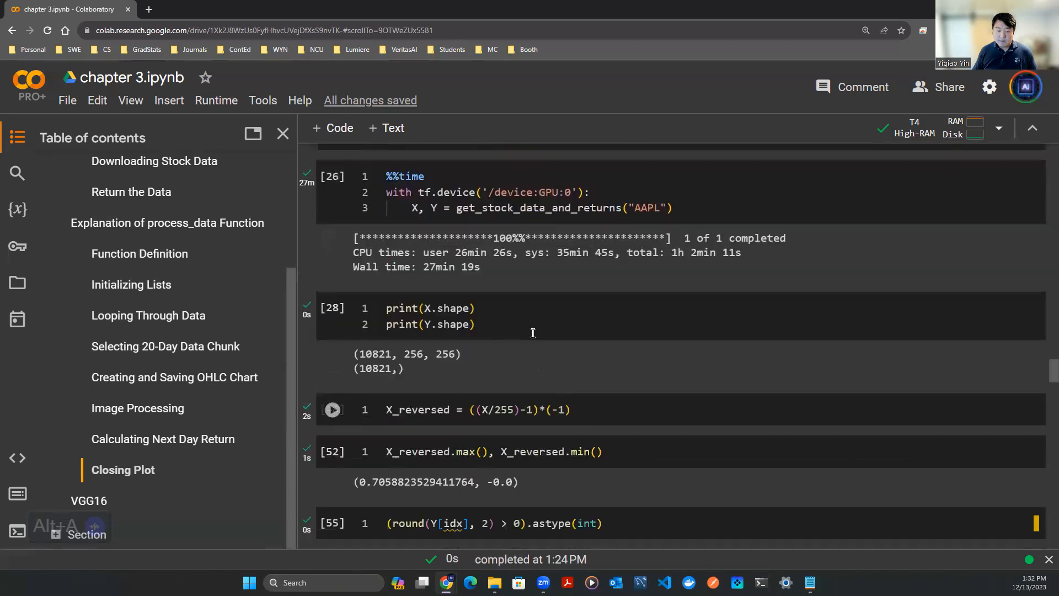
- Mark the 27min 19s wall time of the AAPL loading cell, then scroll to the shape output
{"action": "left_click", "coordinate": [527, 192]}
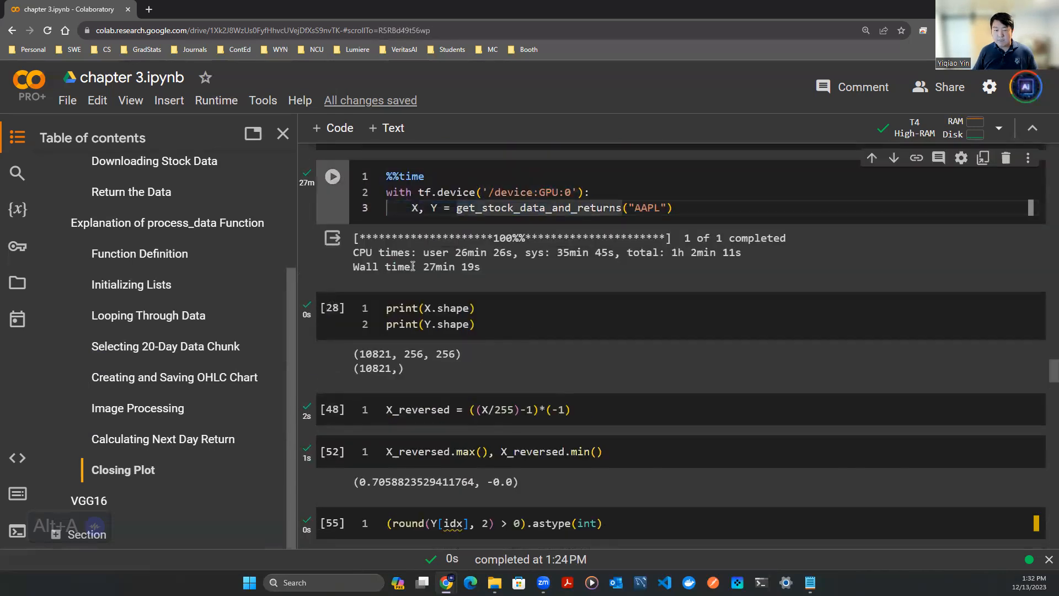
{"action": "left_click_drag", "start_coordinate": [422, 266], "coordinate": [480, 266]}
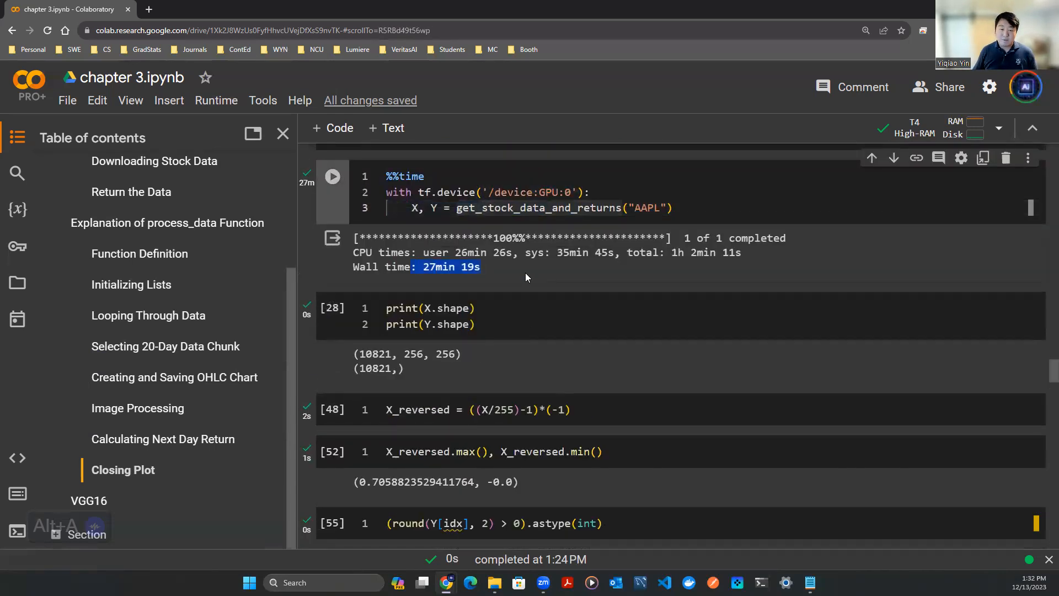
{"action": "left_click", "coordinate": [588, 191]}
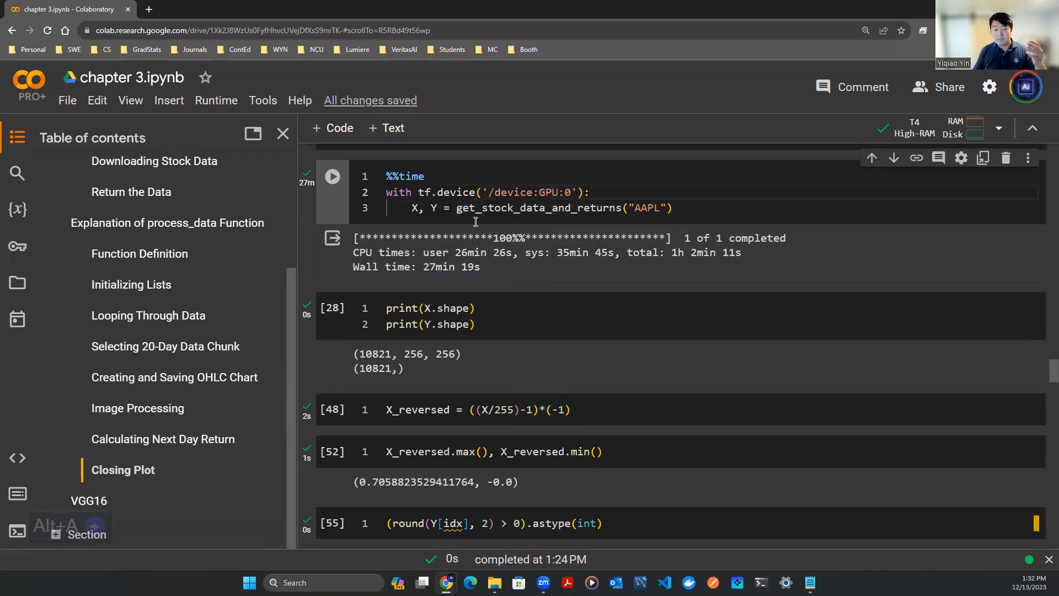
{"action": "scroll", "scroll_direction": "down", "scroll_amount": 3}
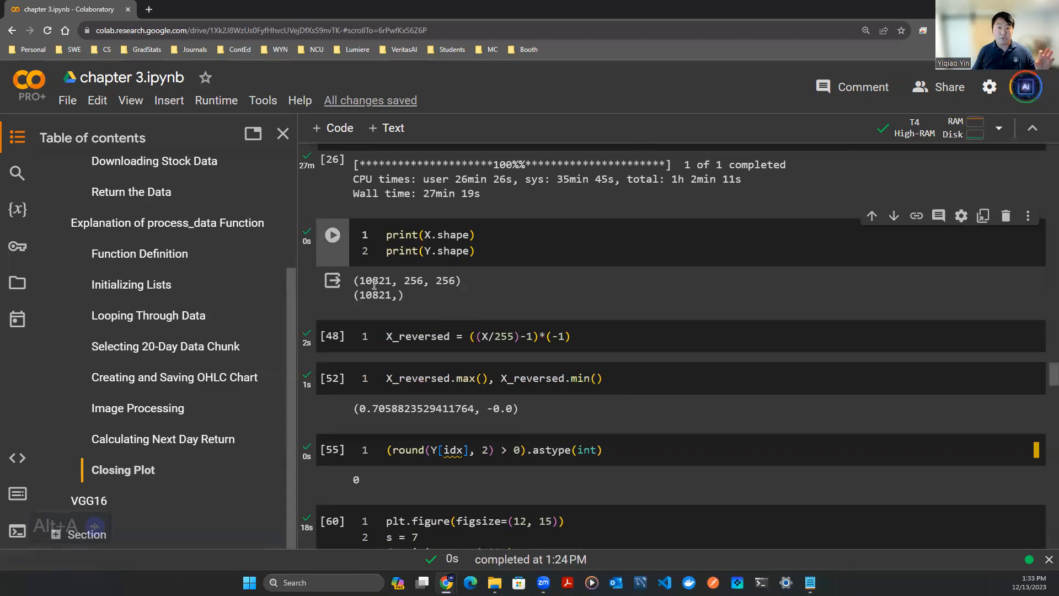
- Mark the 10821 sample count, then scroll to the grid of Sign: Up / Sign: Down chart images
{"action": "left_click_drag", "start_coordinate": [358, 281], "coordinate": [459, 280]}
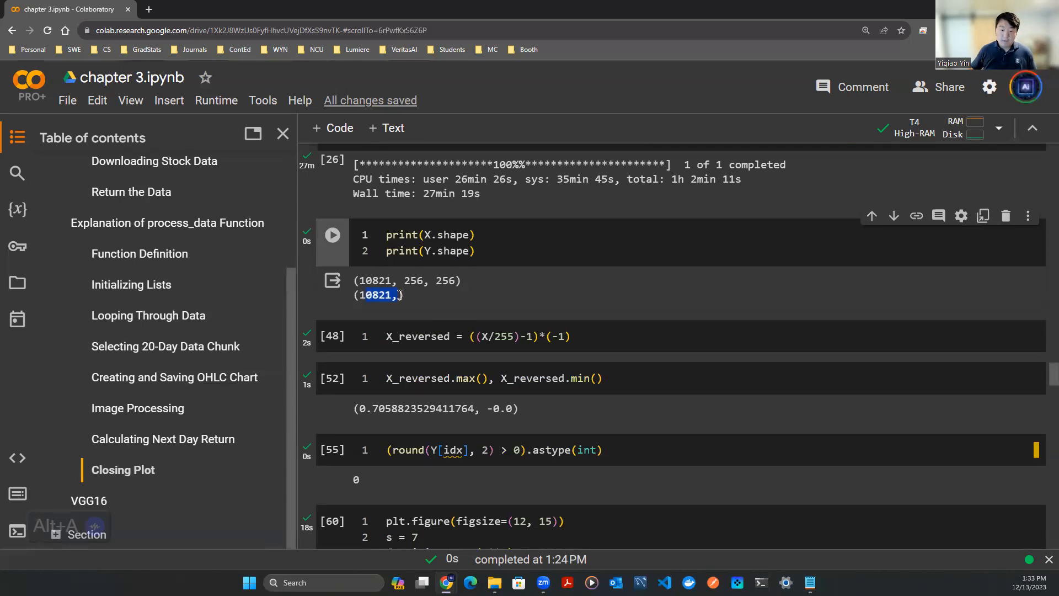
{"action": "scroll", "scroll_direction": "down", "scroll_amount": 3}
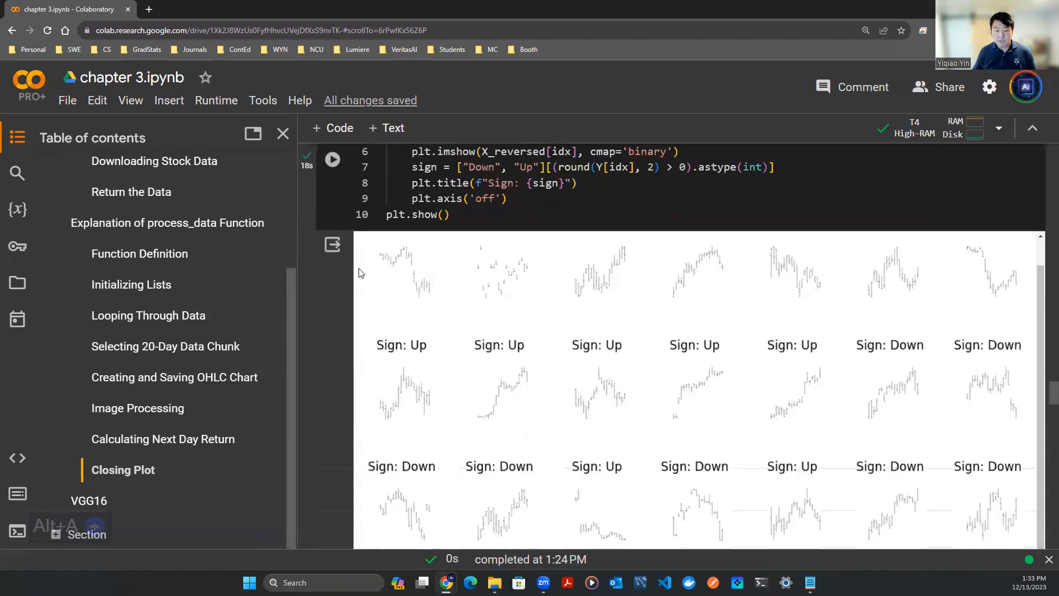
{"action": "scroll", "scroll_direction": "down", "scroll_amount": 3}
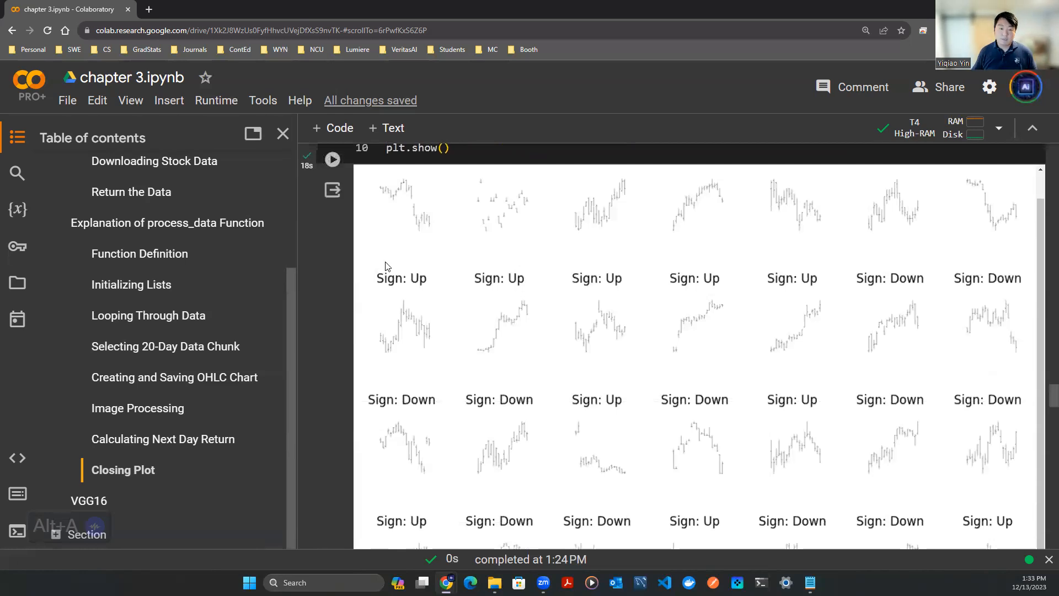
{"action": "scroll", "scroll_direction": "down", "scroll_amount": 3}
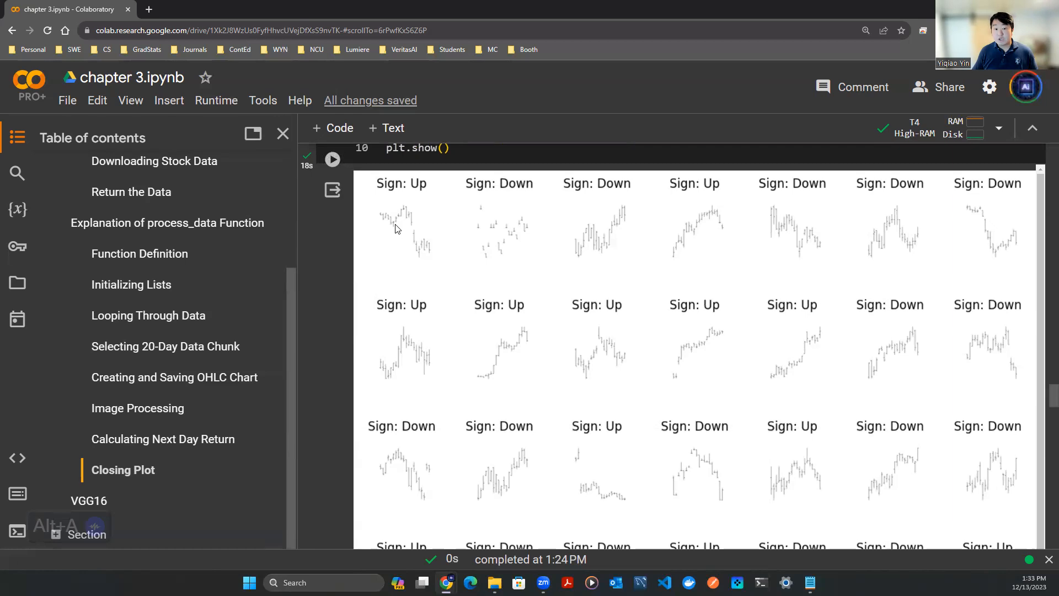
{"action": "mouse_move", "coordinate": [416, 234]}
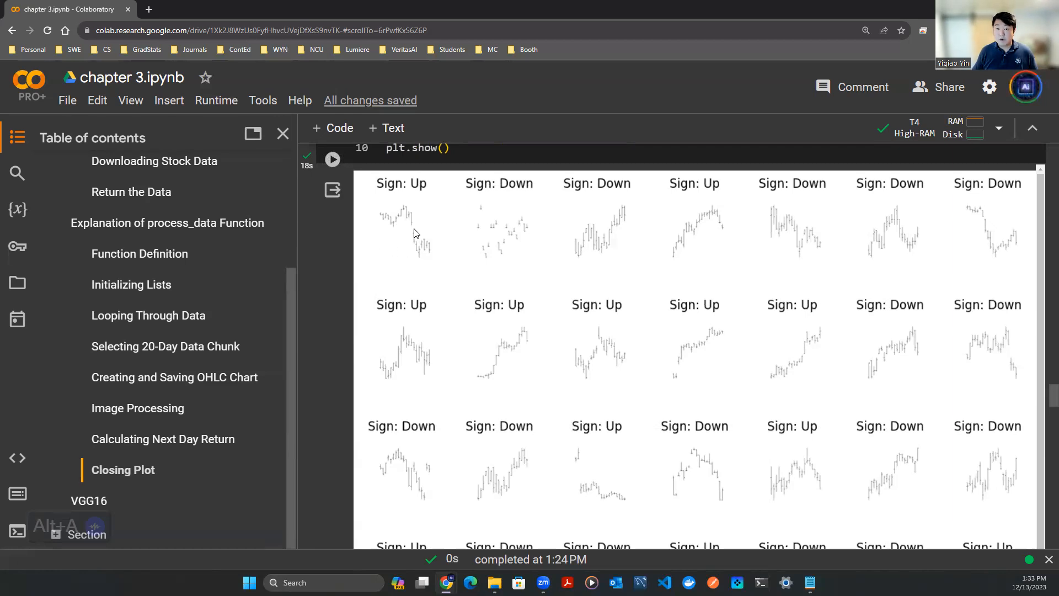
{"action": "mouse_move", "coordinate": [431, 195]}
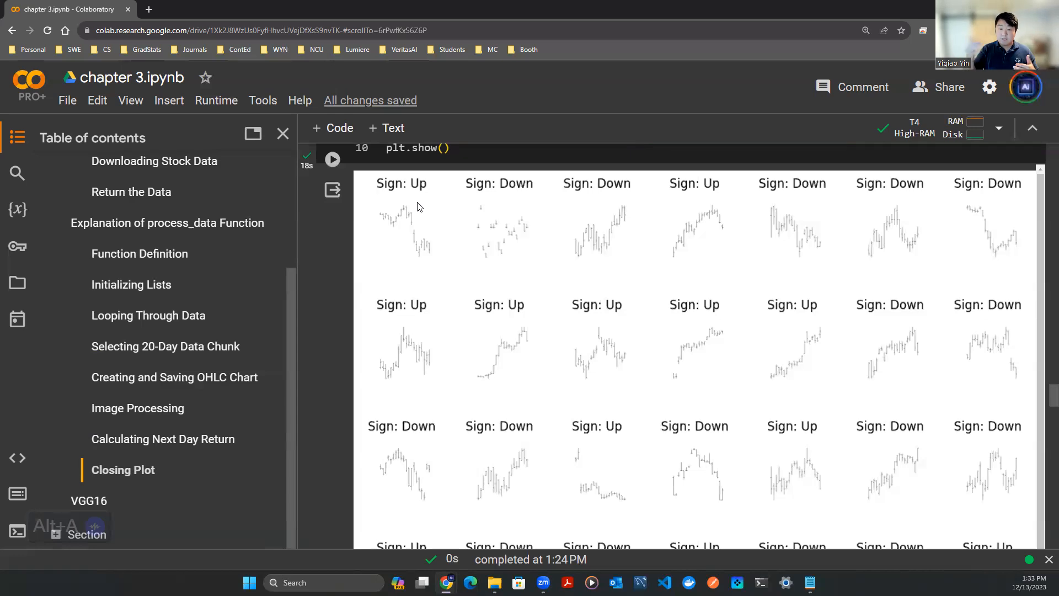
{"action": "mouse_move", "coordinate": [564, 296]}
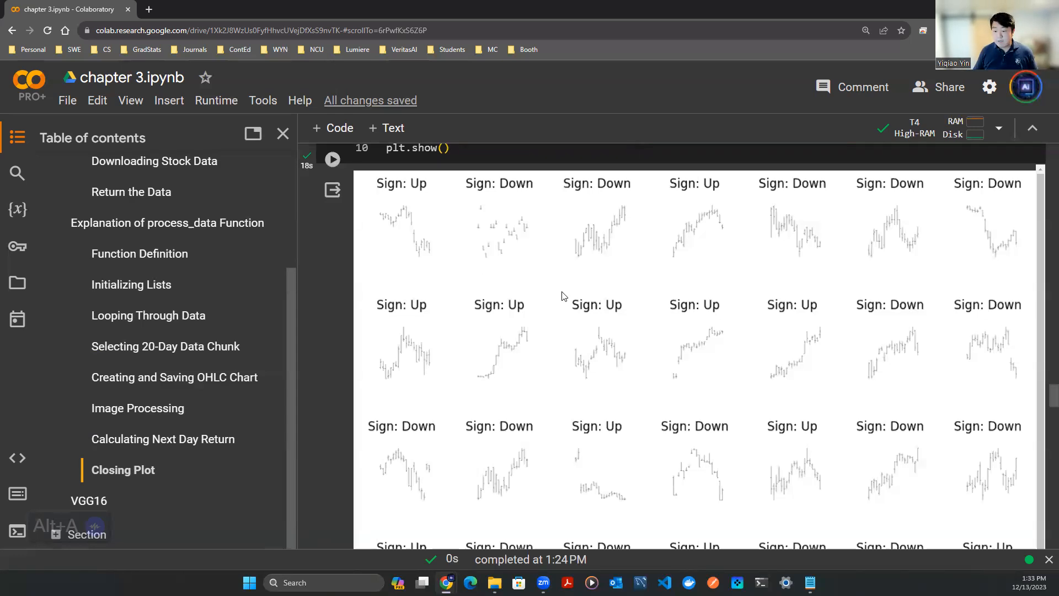
{"action": "scroll", "scroll_direction": "down", "scroll_amount": 3}
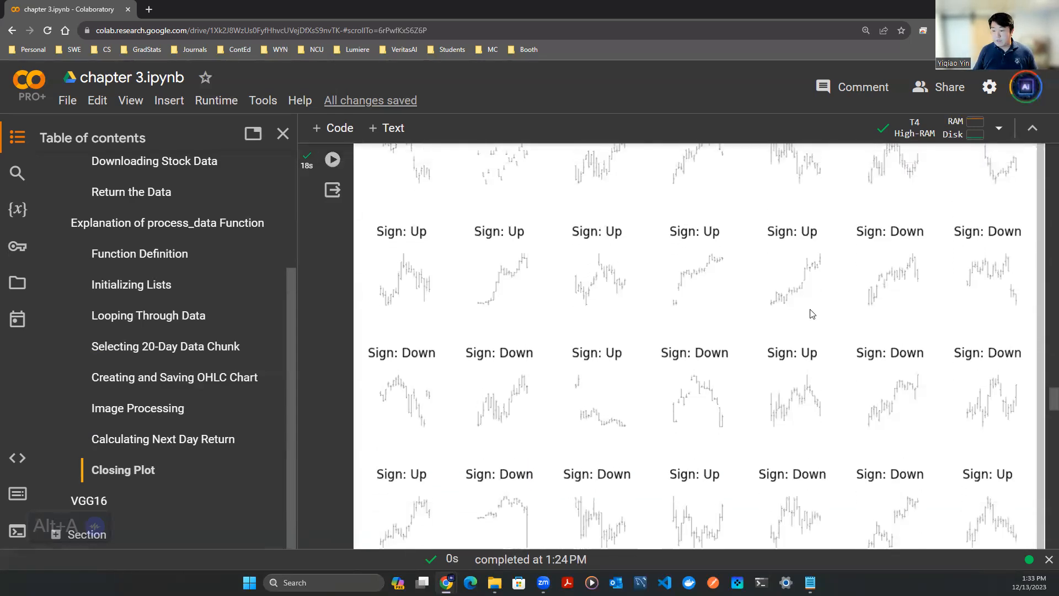
{"action": "scroll", "scroll_direction": "down", "scroll_amount": 3}
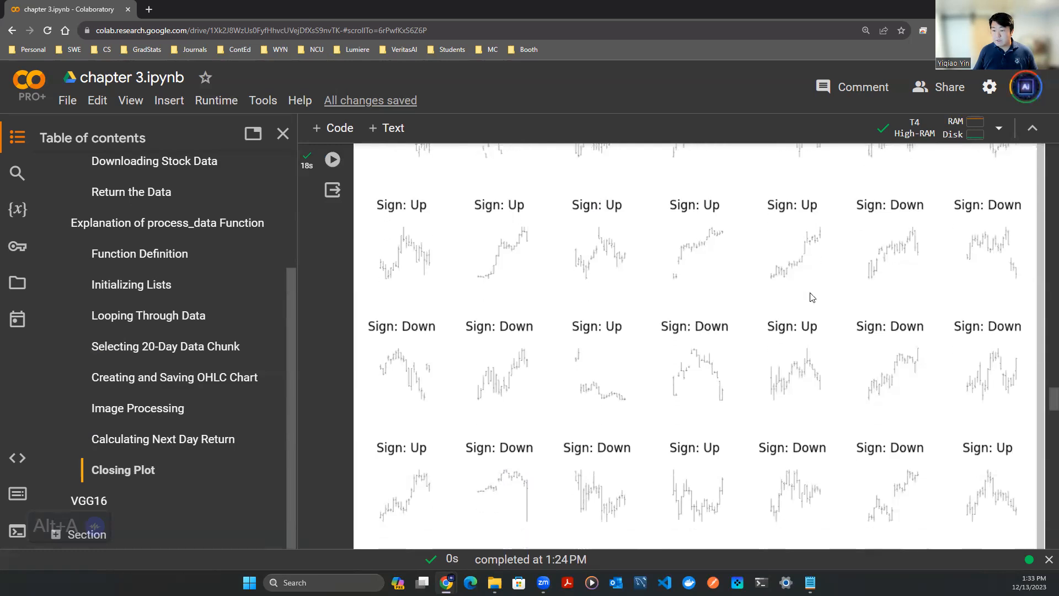
{"action": "scroll", "scroll_direction": "down", "scroll_amount": 3}
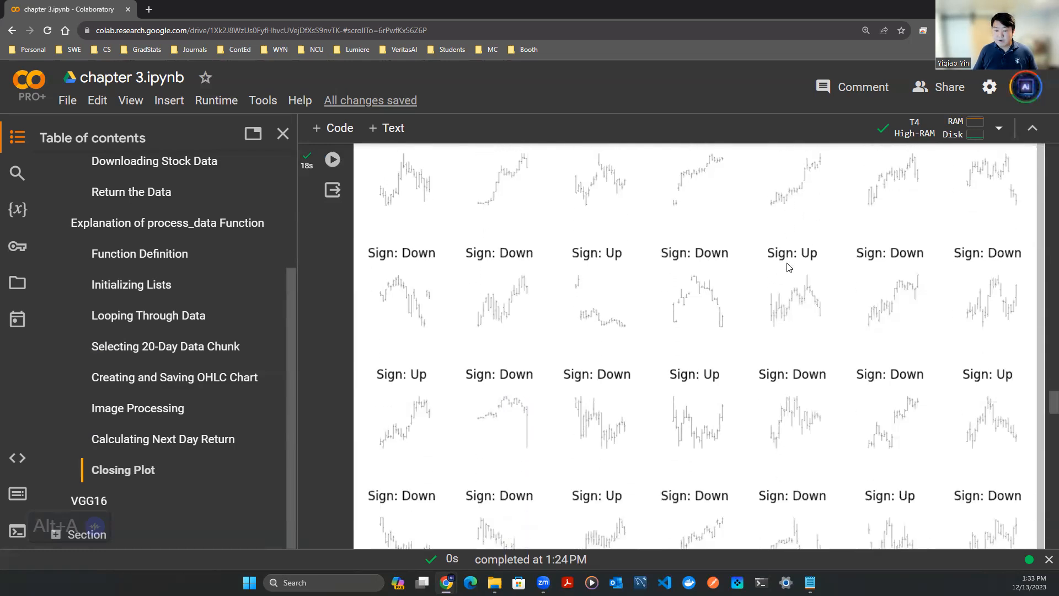
{"action": "scroll", "scroll_direction": "down", "scroll_amount": 3}
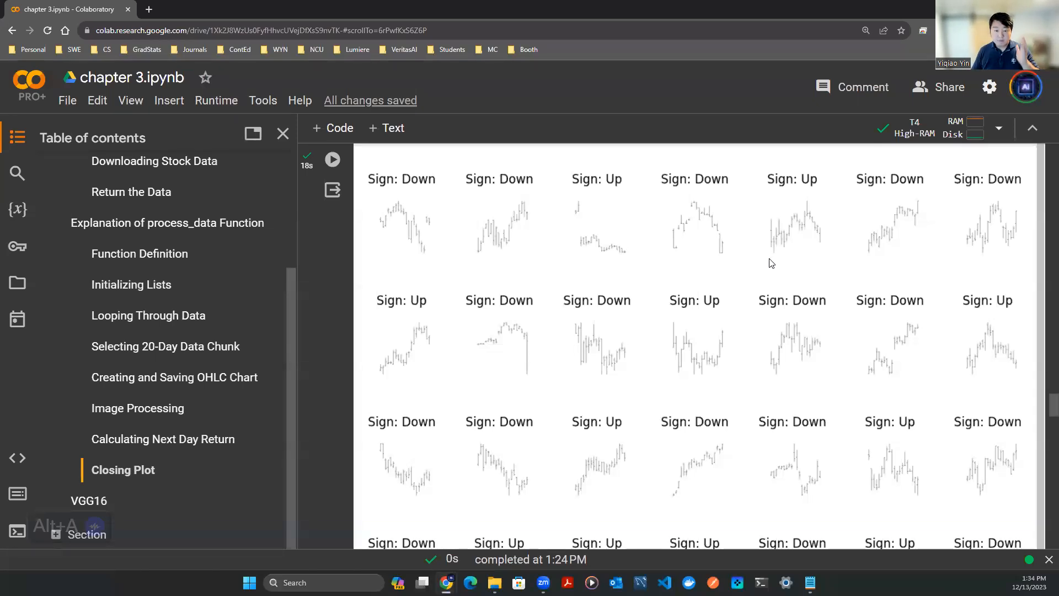
{"action": "scroll", "scroll_direction": "down", "scroll_amount": 3}
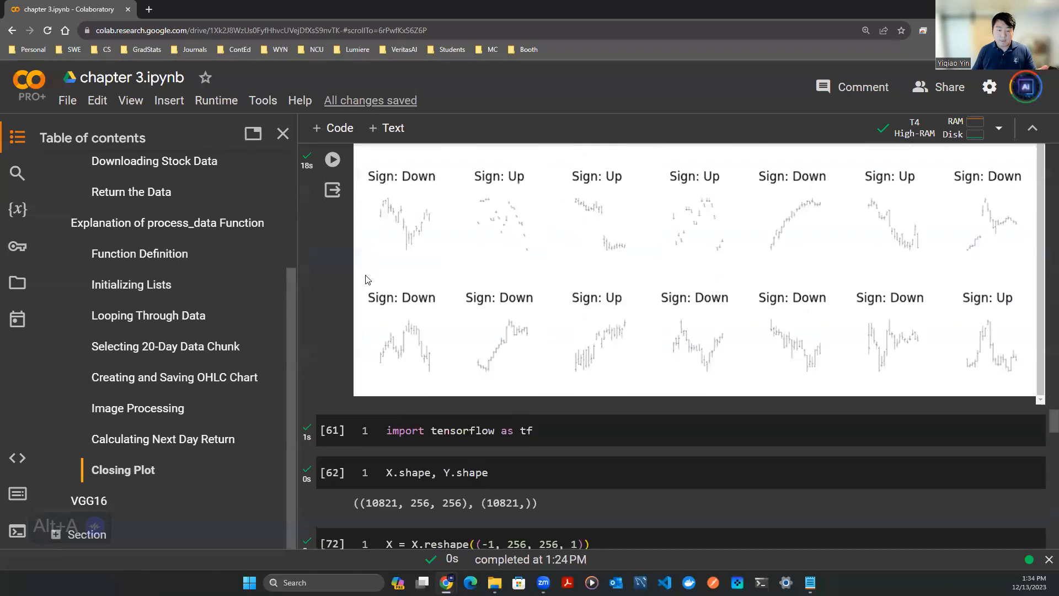
{"action": "scroll", "scroll_direction": "down", "scroll_amount": 3}
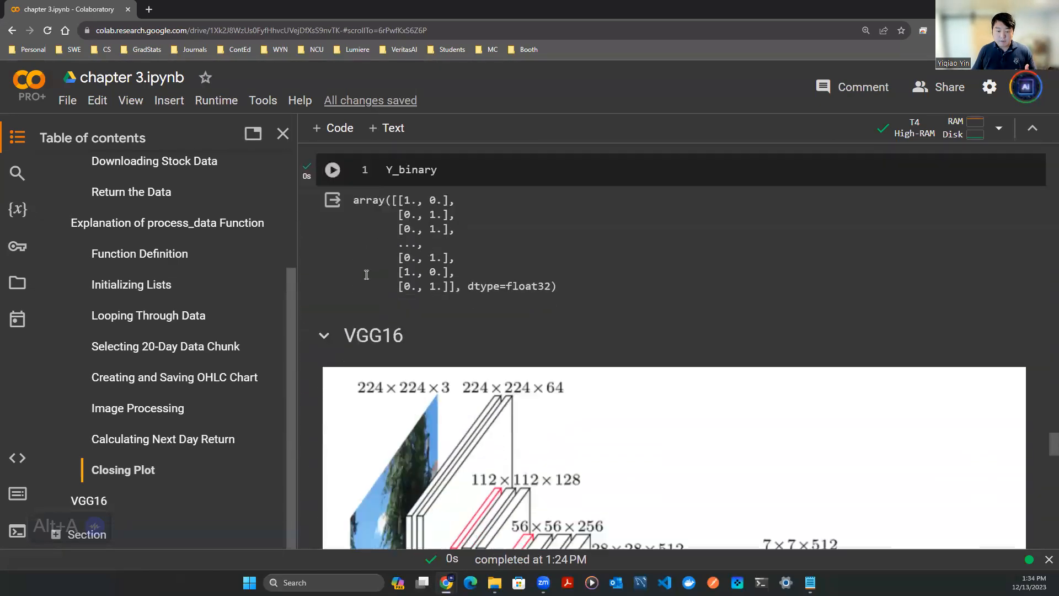
{"action": "scroll", "scroll_direction": "down", "scroll_amount": 3}
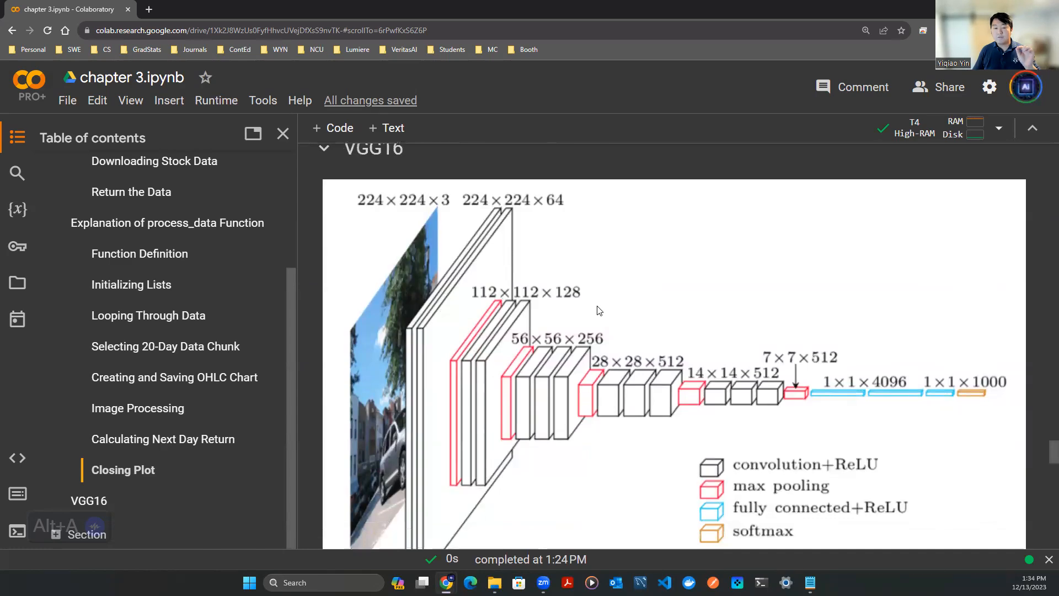
{"action": "mouse_move", "coordinate": [601, 323]}
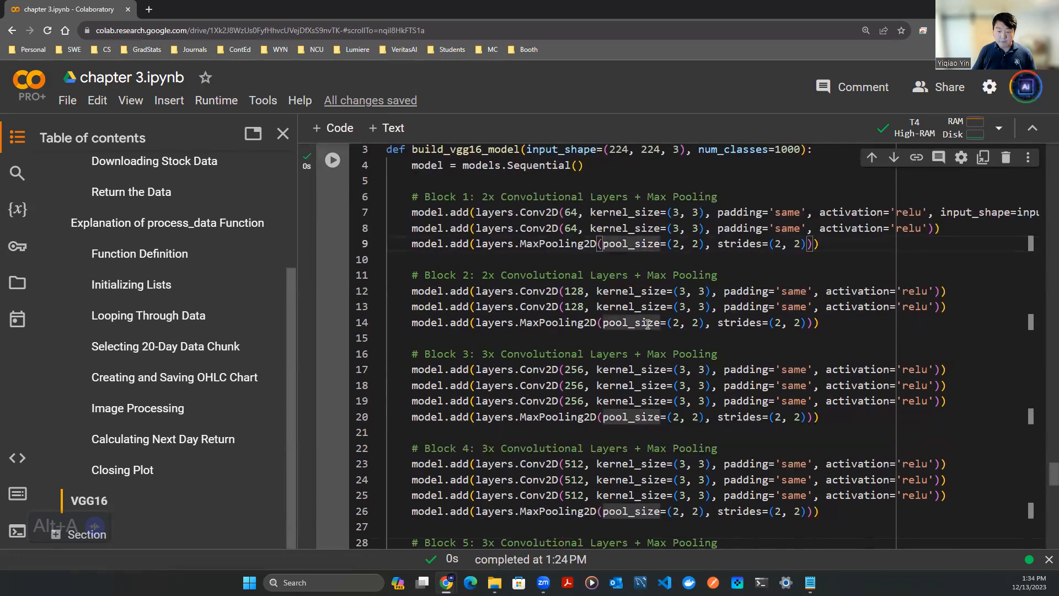
{"action": "scroll", "scroll_direction": "down", "scroll_amount": 3}
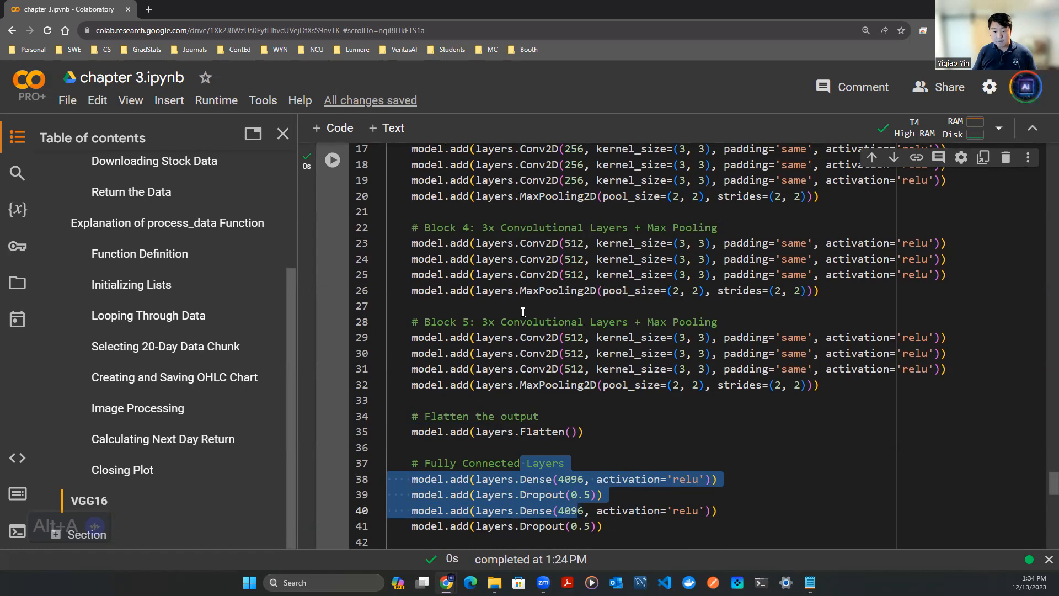
{"action": "scroll", "scroll_direction": "down", "scroll_amount": 3}
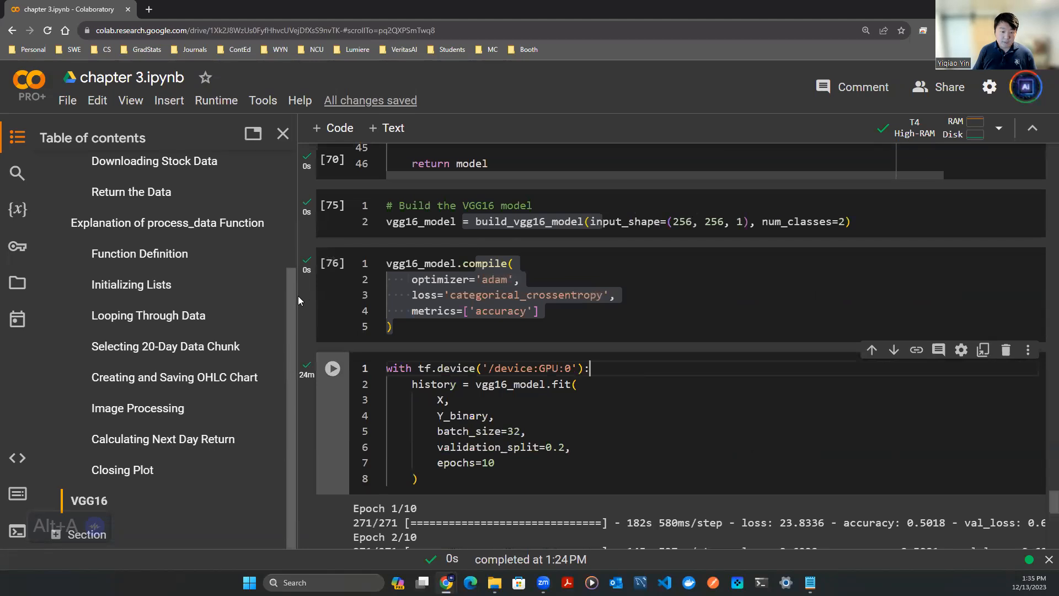
{"action": "left_click", "coordinate": [282, 134]}
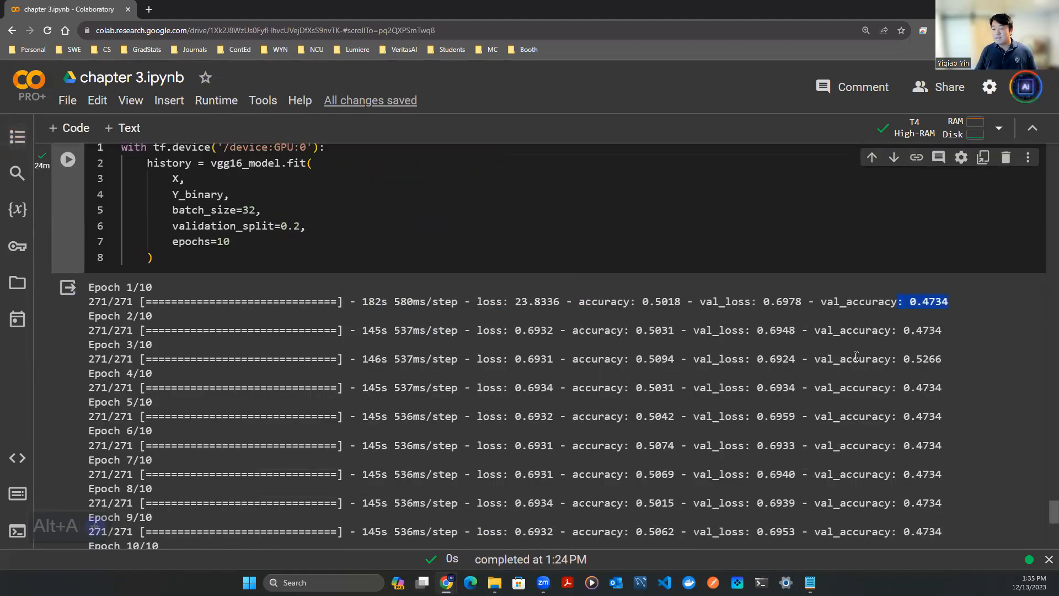
{"action": "mouse_move", "coordinate": [743, 357]}
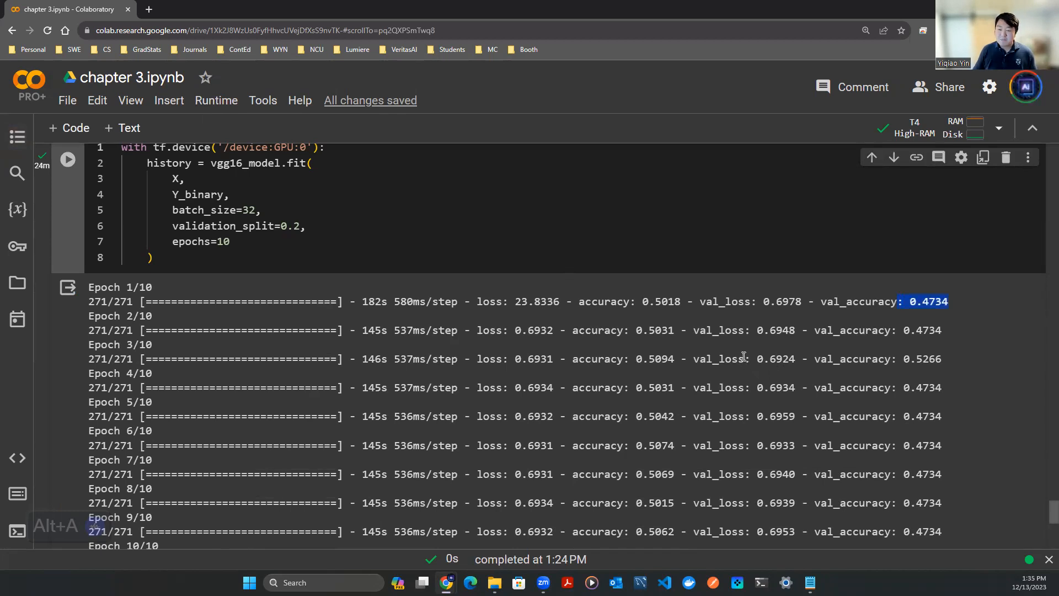
{"action": "mouse_move", "coordinate": [931, 350]}
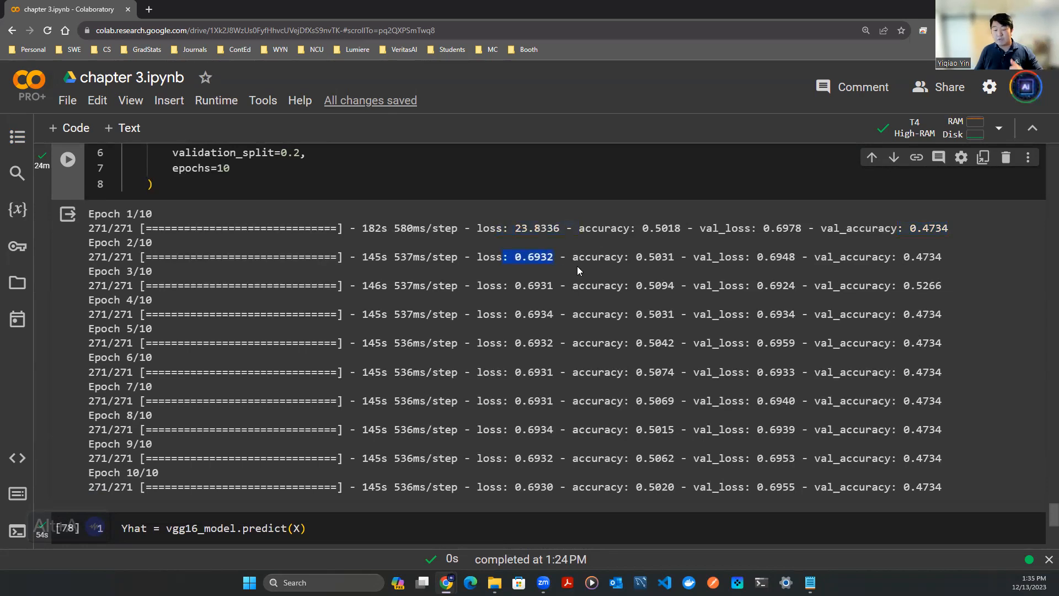
{"action": "left_click_drag", "start_coordinate": [554, 257], "coordinate": [885, 486]}
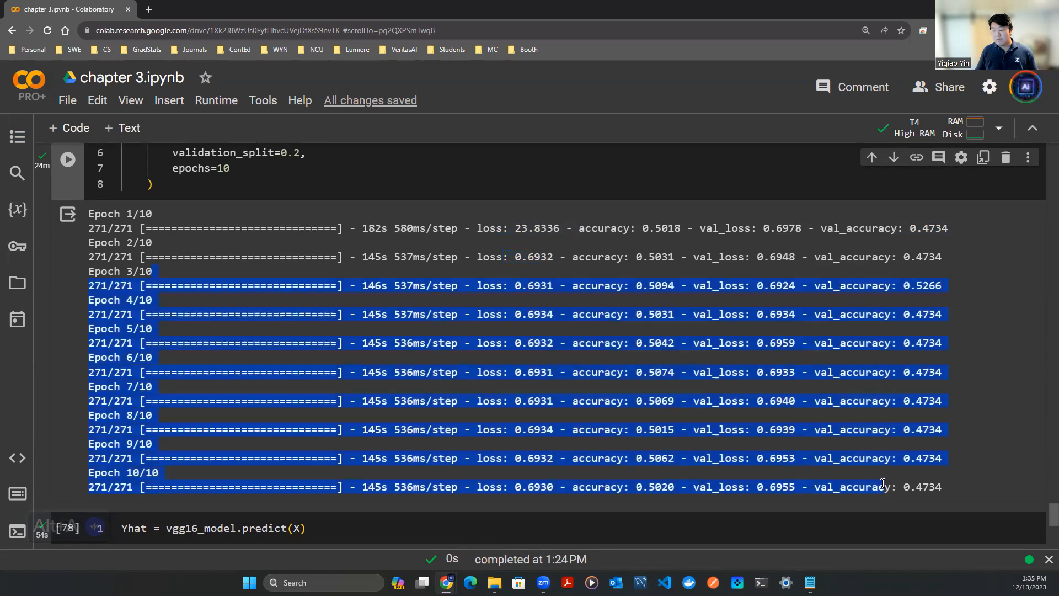
{"action": "mouse_move", "coordinate": [833, 423]}
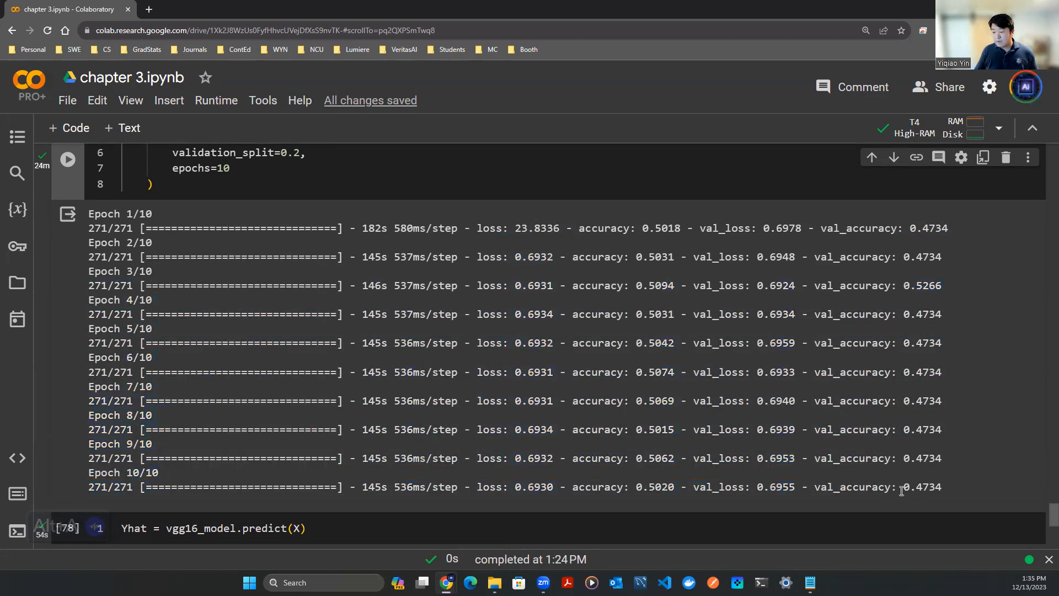
{"action": "double_click", "coordinate": [919, 486]}
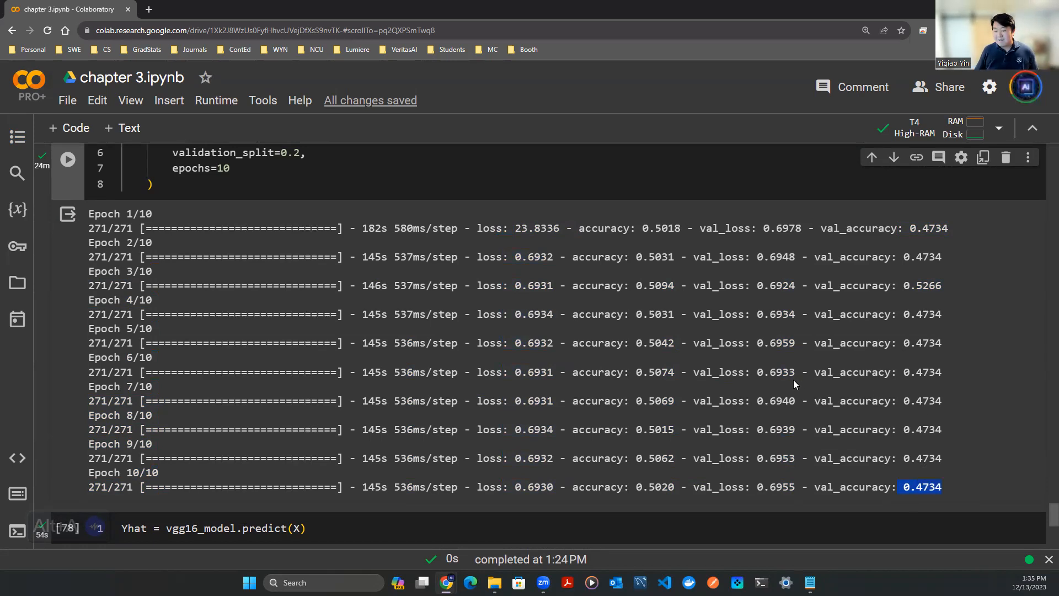
{"action": "double_click", "coordinate": [770, 372]}
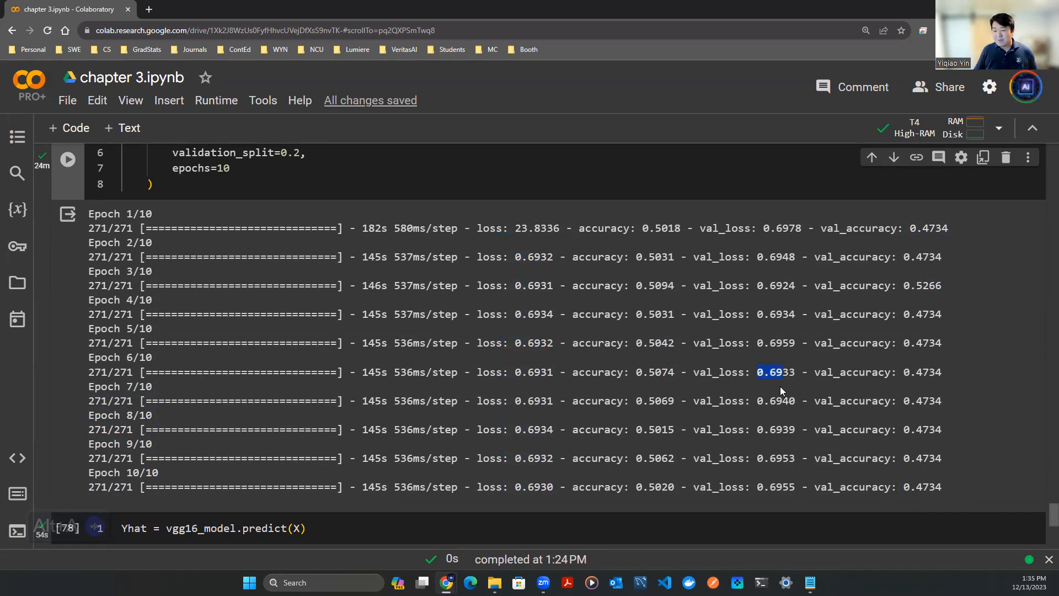
{"action": "mouse_move", "coordinate": [792, 395]}
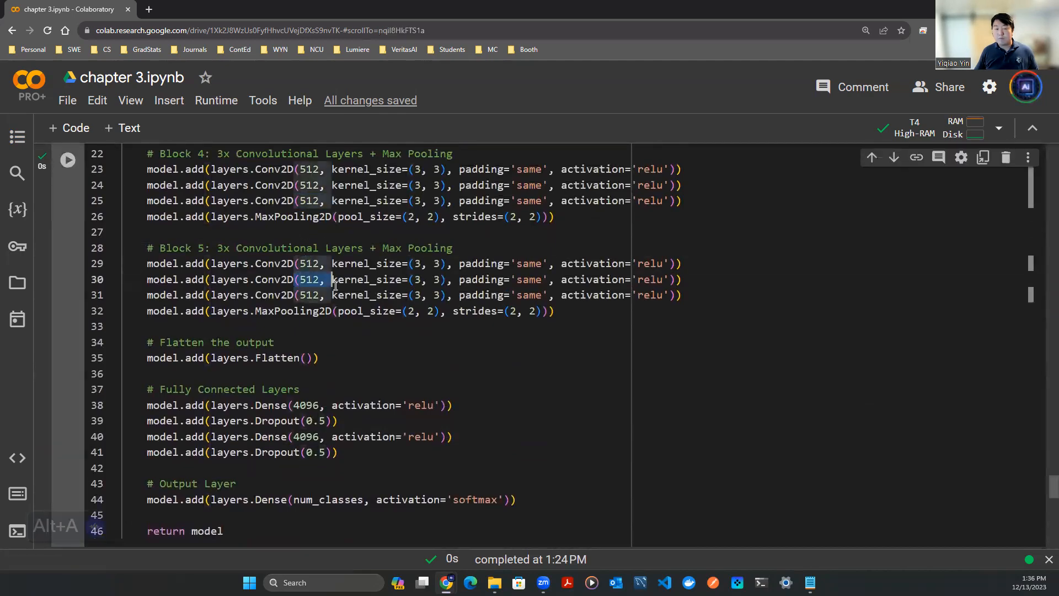
{"action": "mouse_move", "coordinate": [338, 291]}
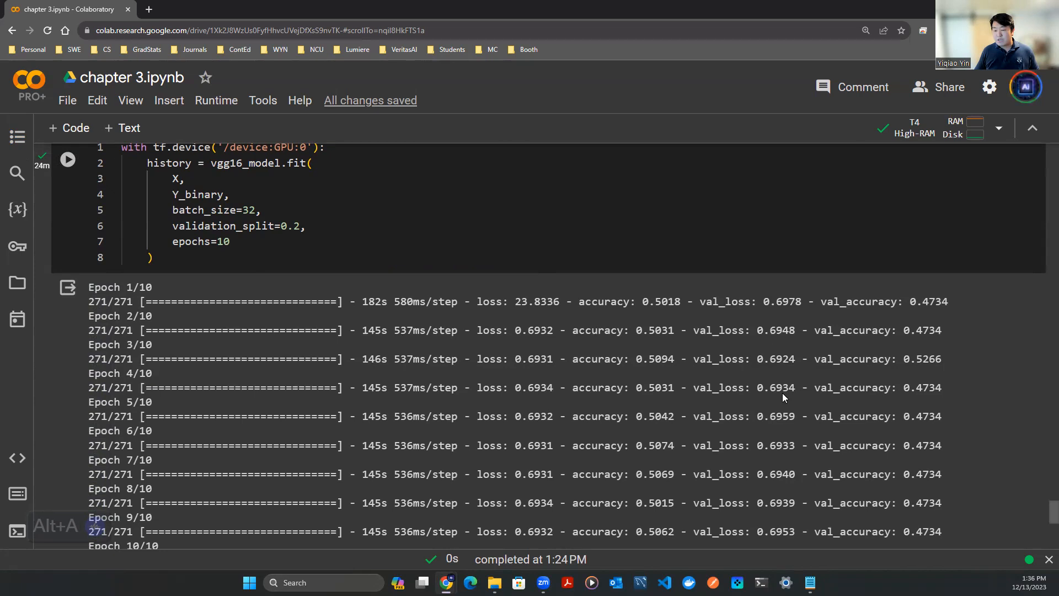
{"action": "mouse_move", "coordinate": [788, 399]}
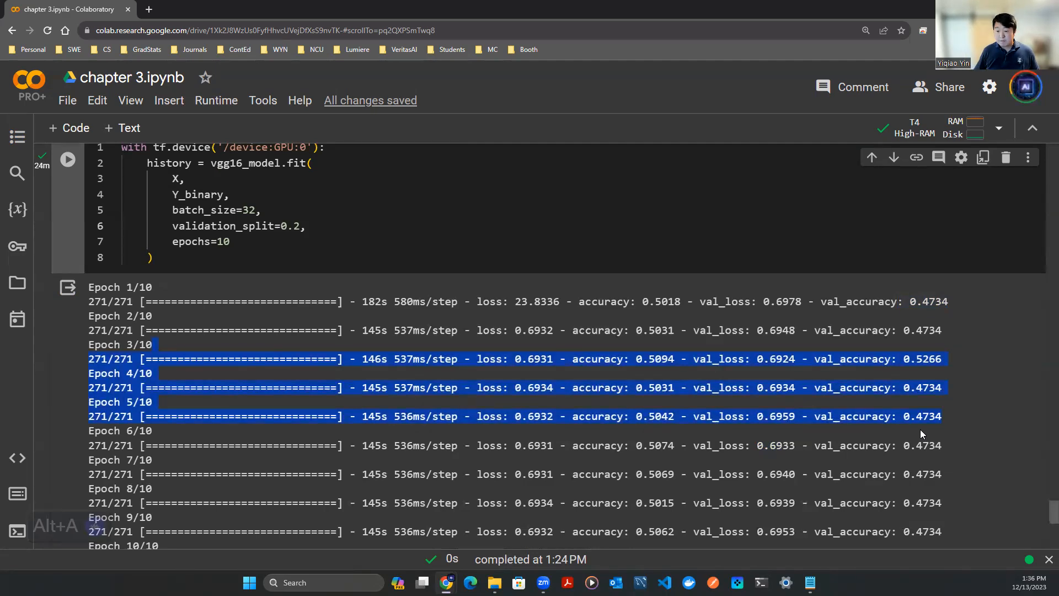
{"action": "scroll", "scroll_direction": "down", "scroll_amount": 3}
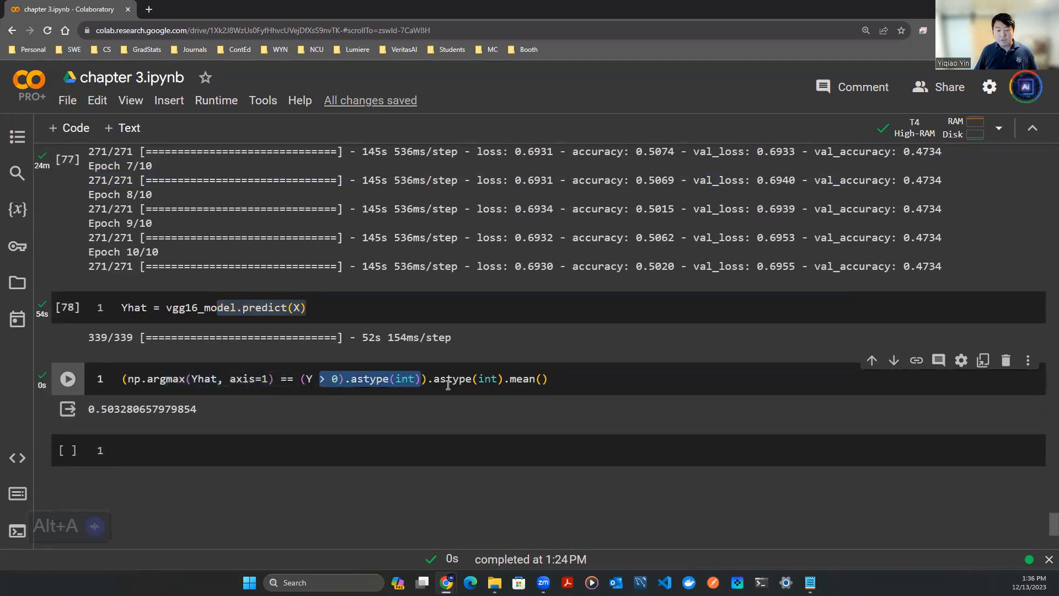
{"action": "left_click", "coordinate": [573, 379]}
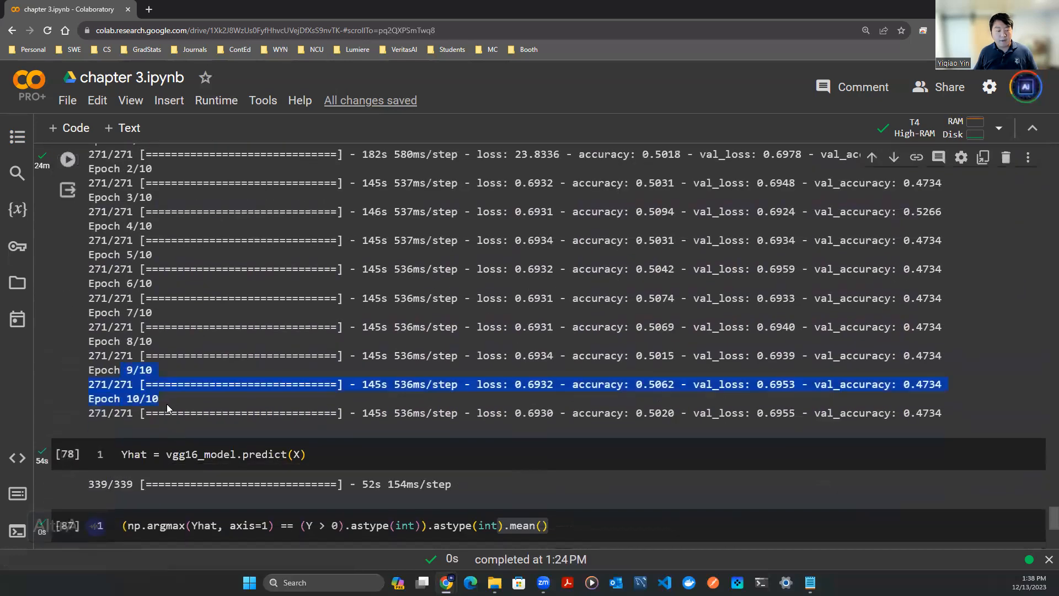
{"action": "mouse_move", "coordinate": [199, 402]}
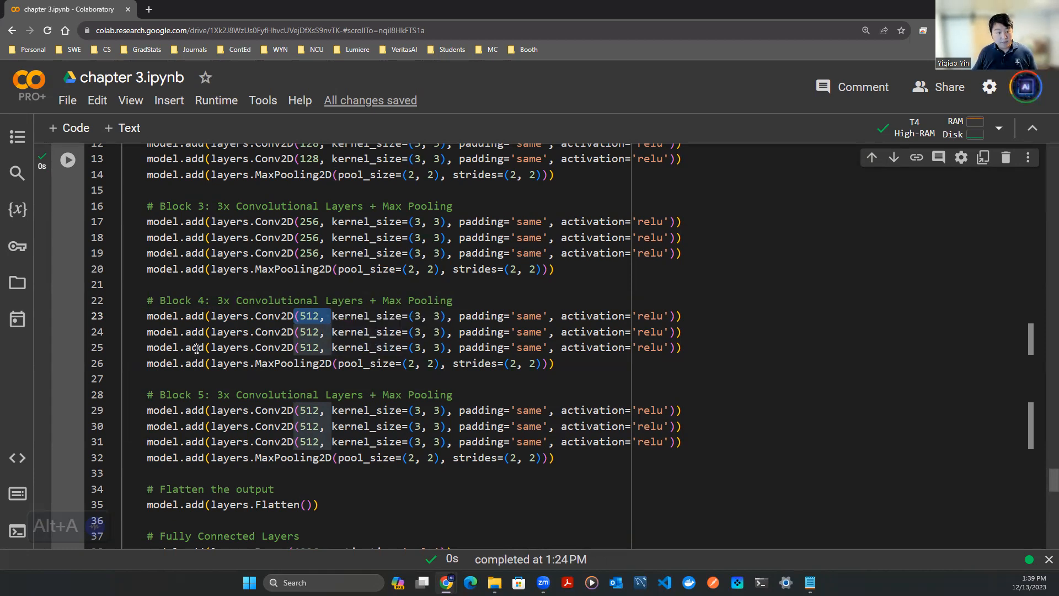
{"action": "scroll", "scroll_direction": "down", "scroll_amount": 3}
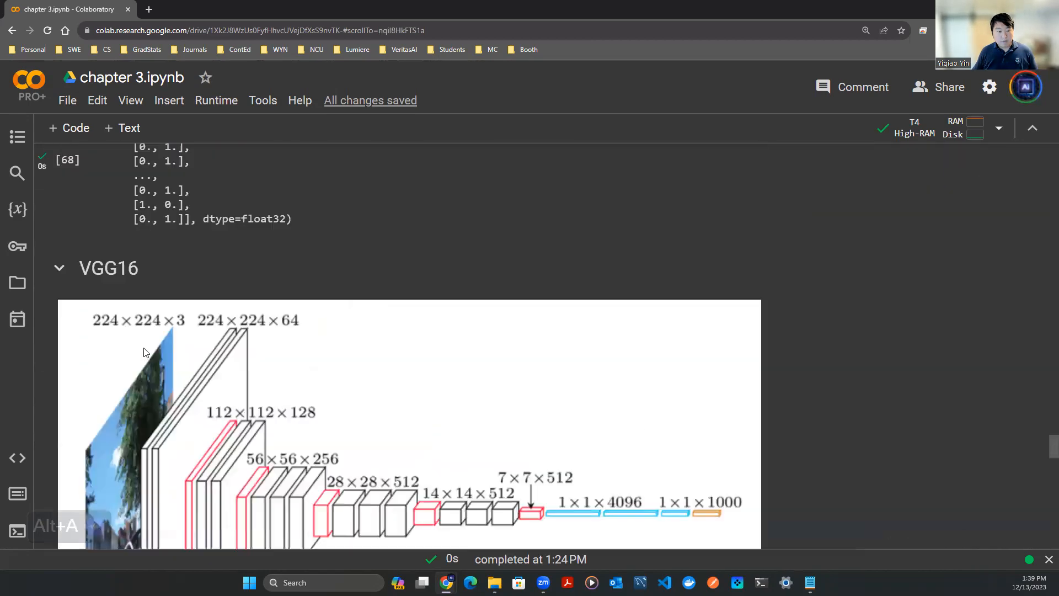
{"action": "scroll", "scroll_direction": "down", "scroll_amount": 3}
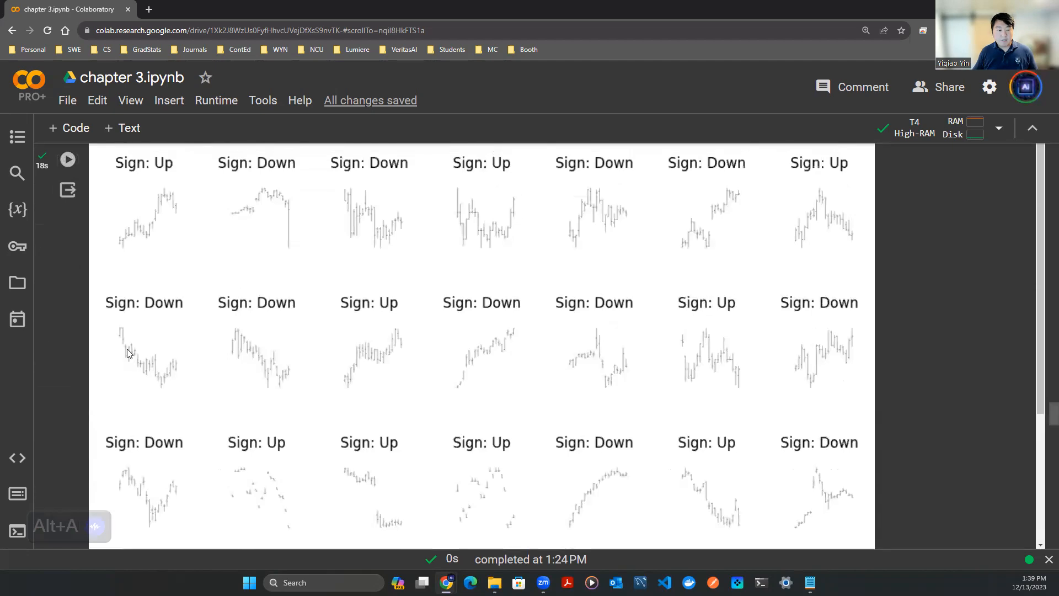
{"action": "scroll", "scroll_direction": "down", "scroll_amount": 3}
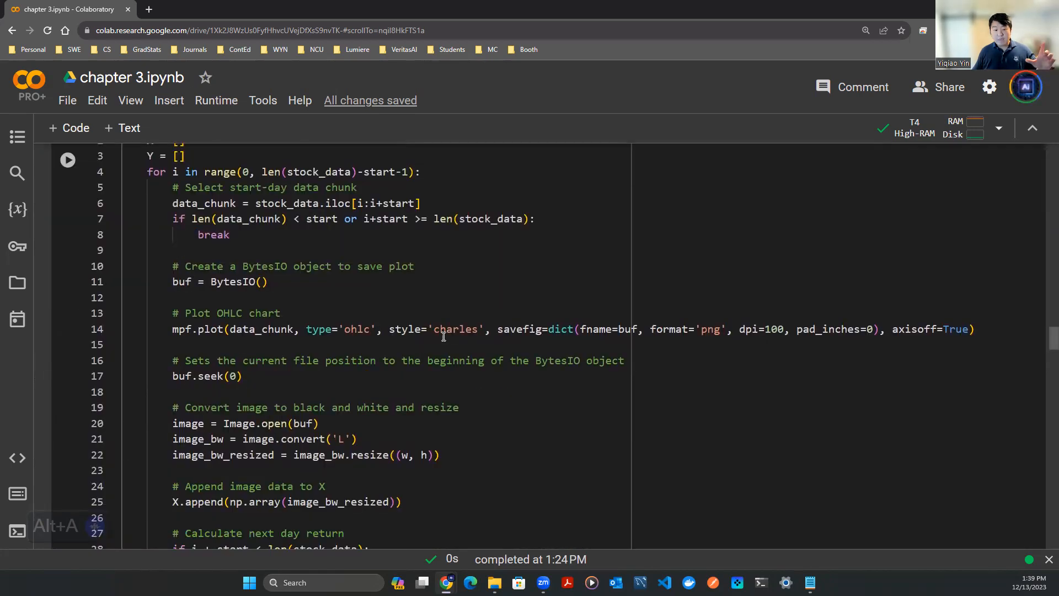
{"action": "double_click", "coordinate": [761, 329]}
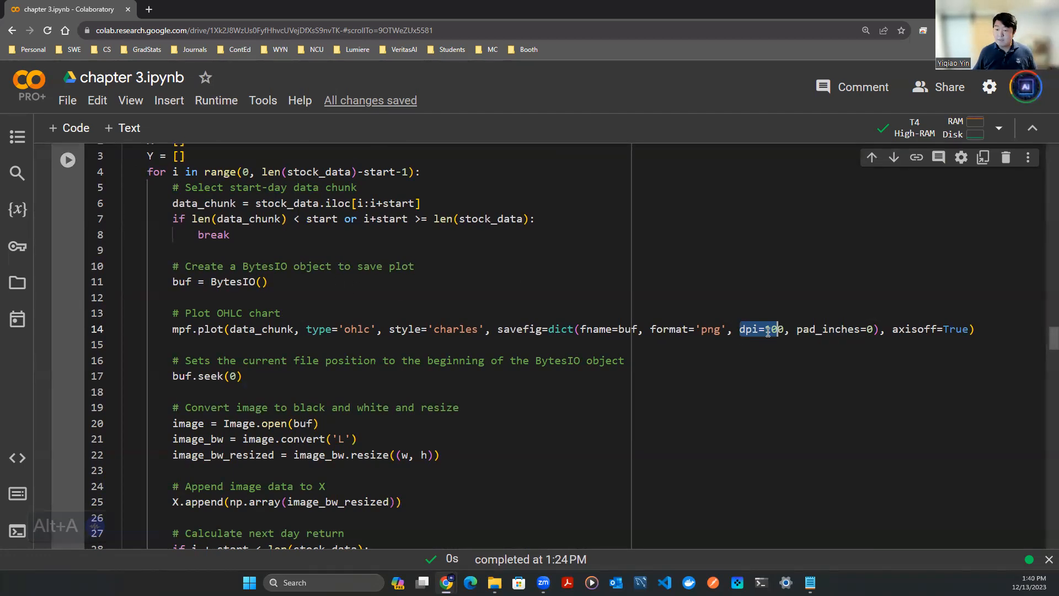
{"action": "type", "text": "100"}
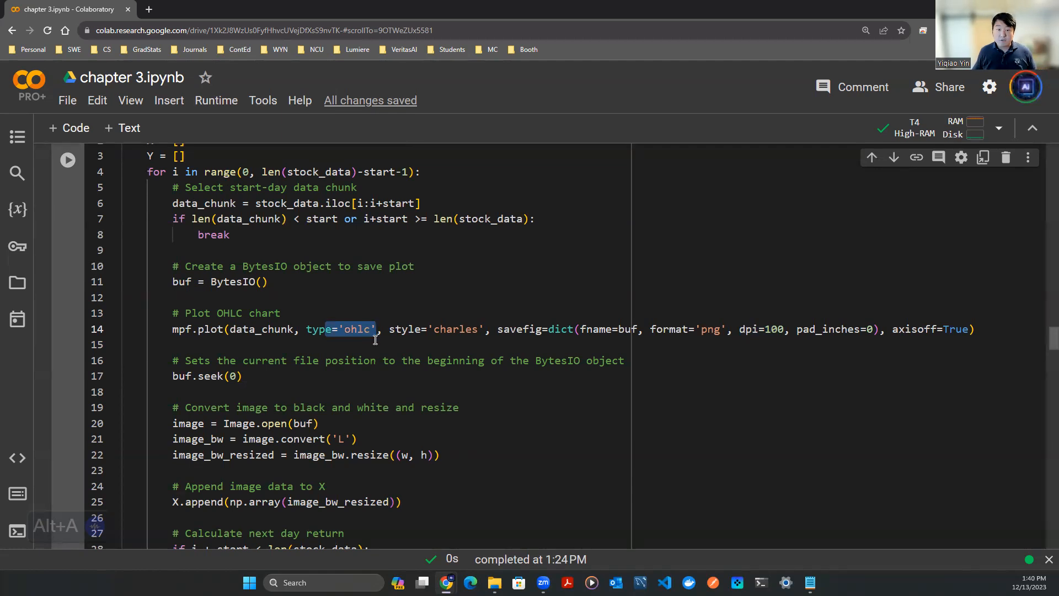
{"action": "scroll", "scroll_direction": "down", "scroll_amount": 3}
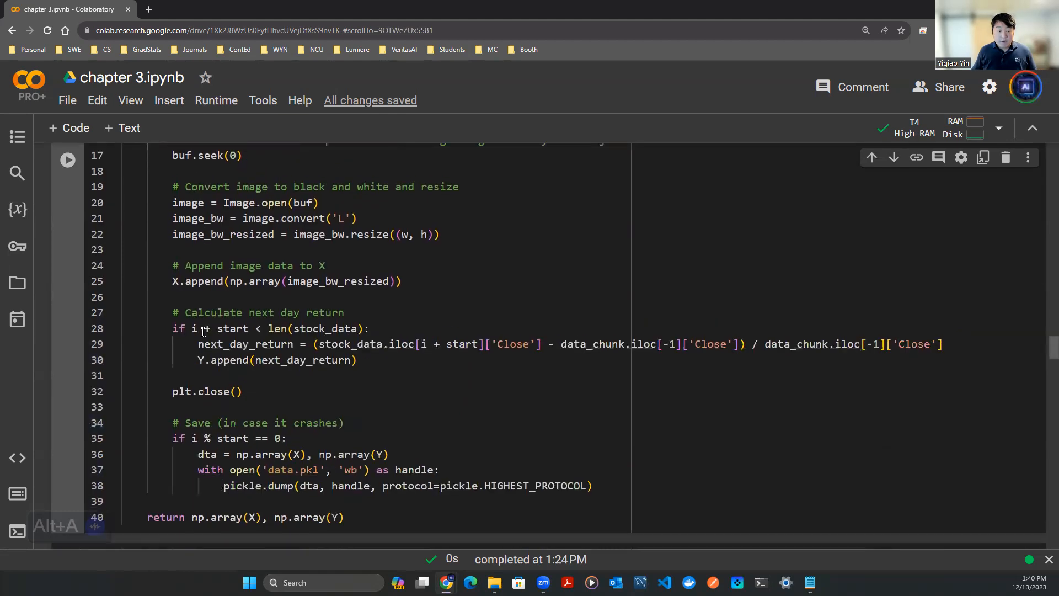
{"action": "scroll", "scroll_direction": "down", "scroll_amount": 3}
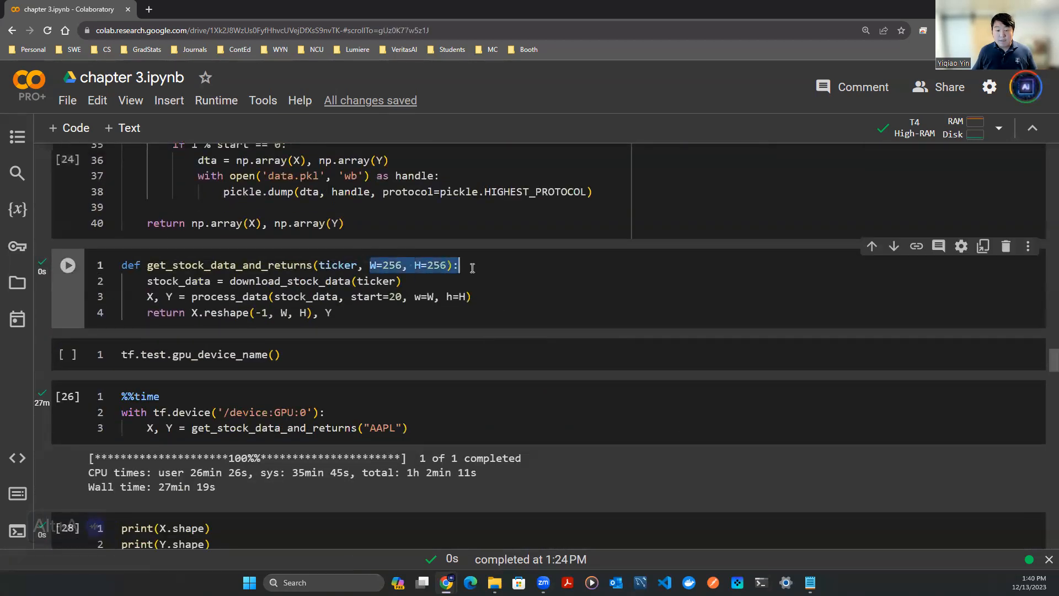